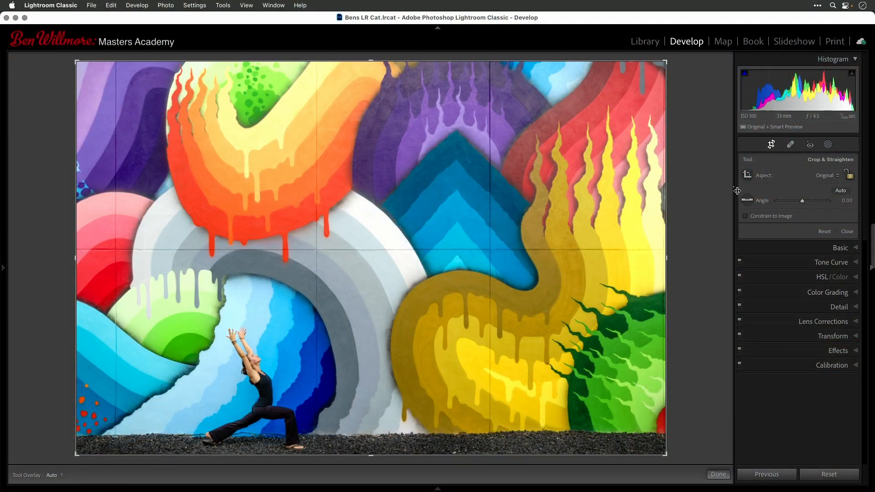
pyautogui.moveTo(769, 145)
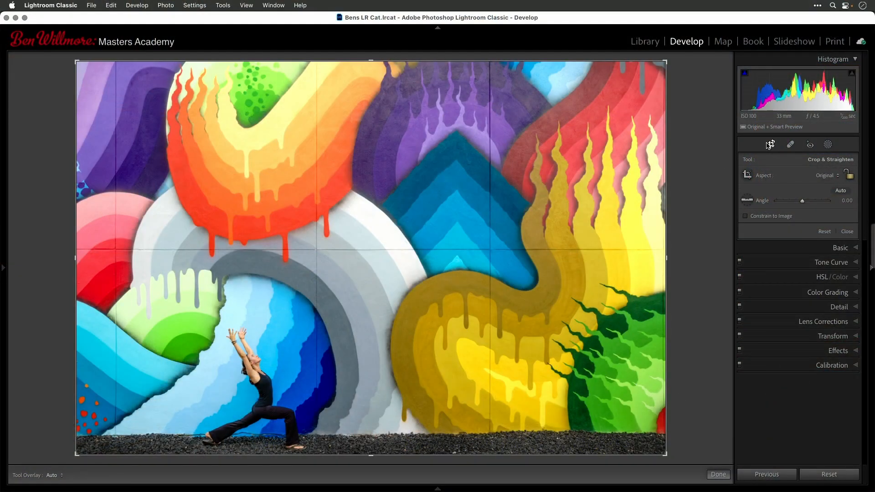
# - Crop the mural photo to a 1 x 1 square around the woman beneath the arch
pyautogui.click(826, 175)
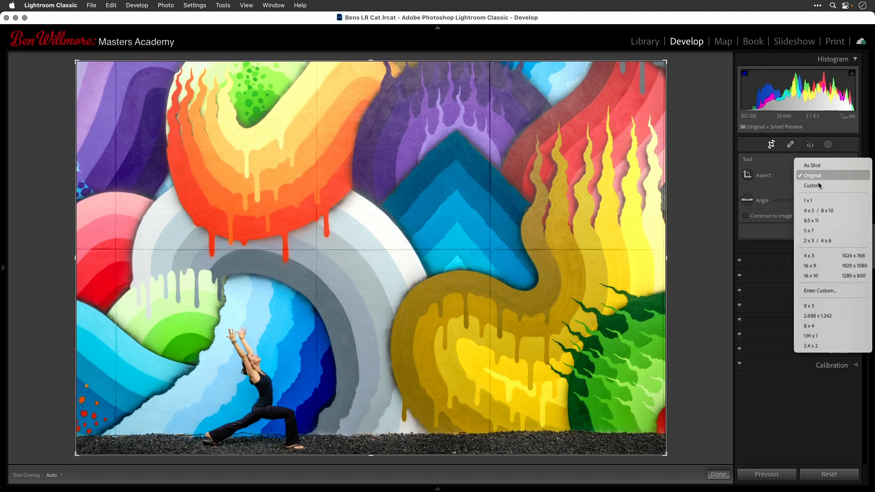
pyautogui.click(808, 201)
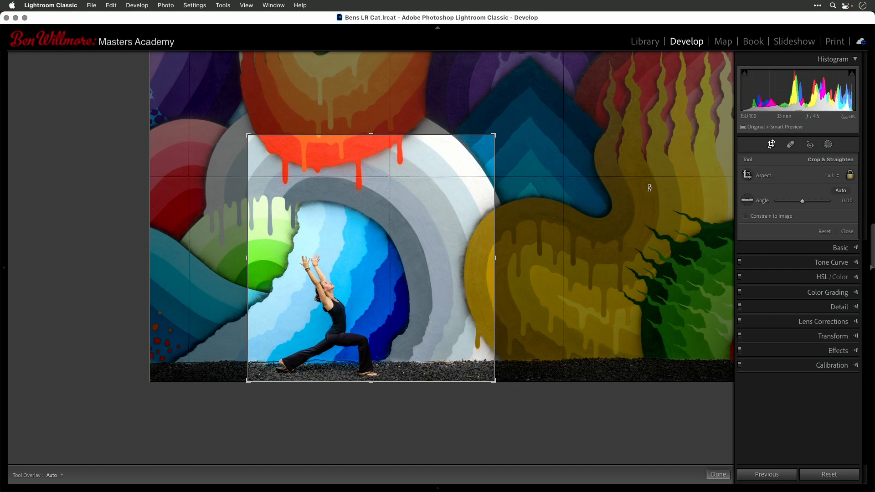
pyautogui.moveTo(771, 146)
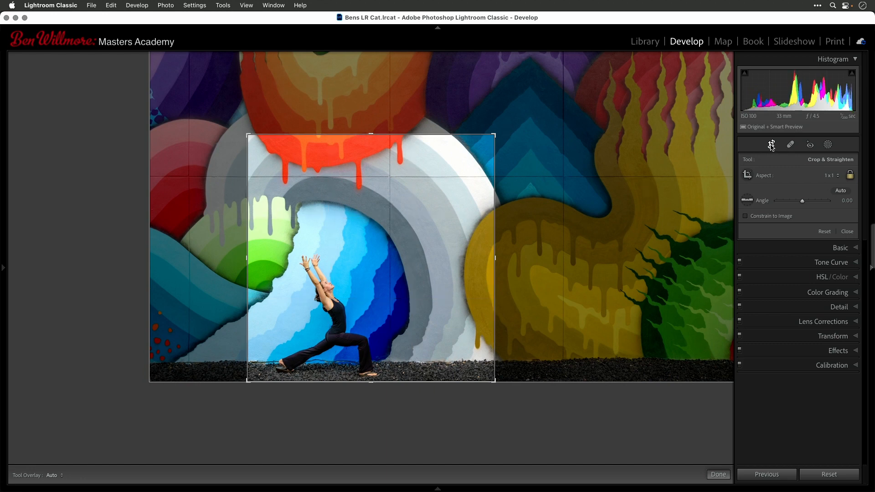
pyautogui.click(718, 475)
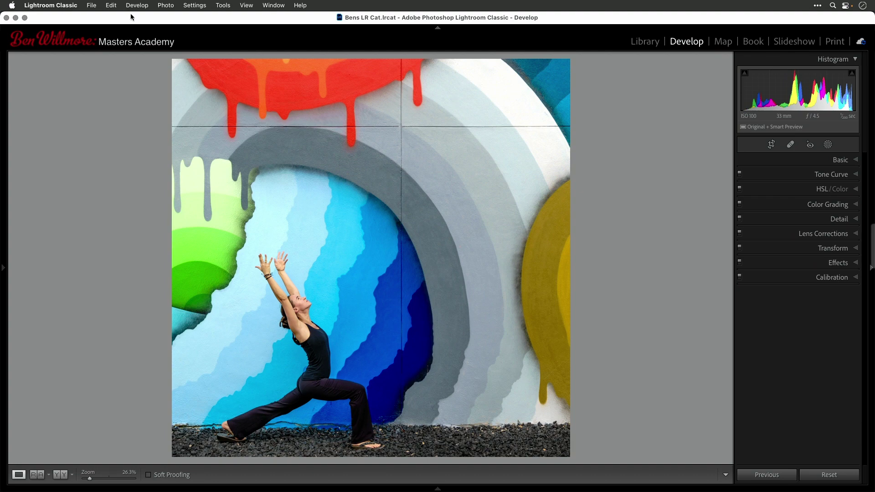
# - Choose Photo > Edit In > Edit in Adobe Photoshop 2022
pyautogui.click(165, 5)
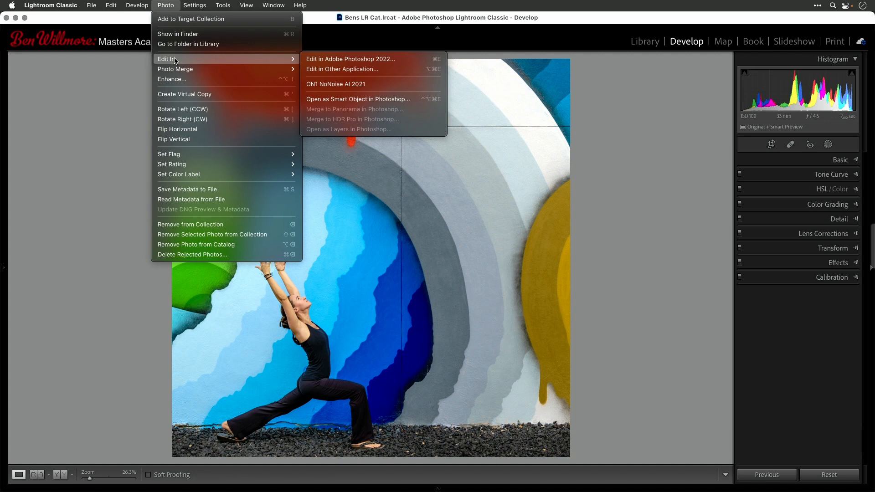
pyautogui.moveTo(350, 59)
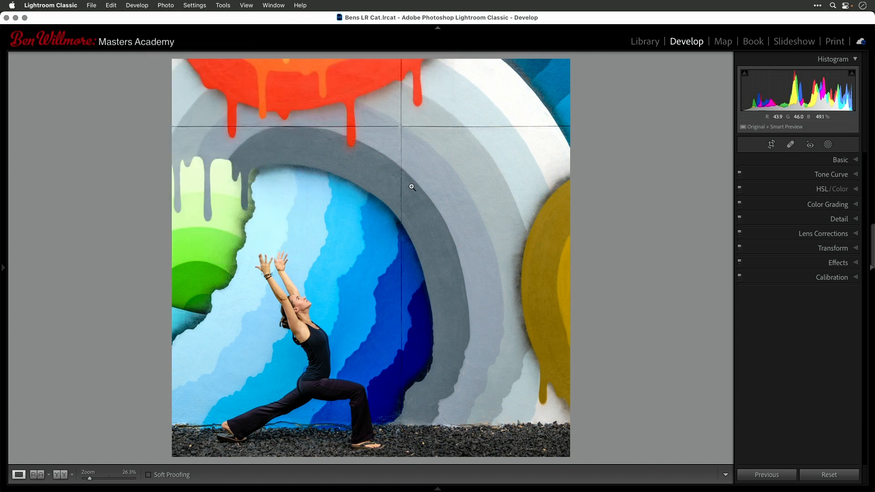
pyautogui.moveTo(464, 414)
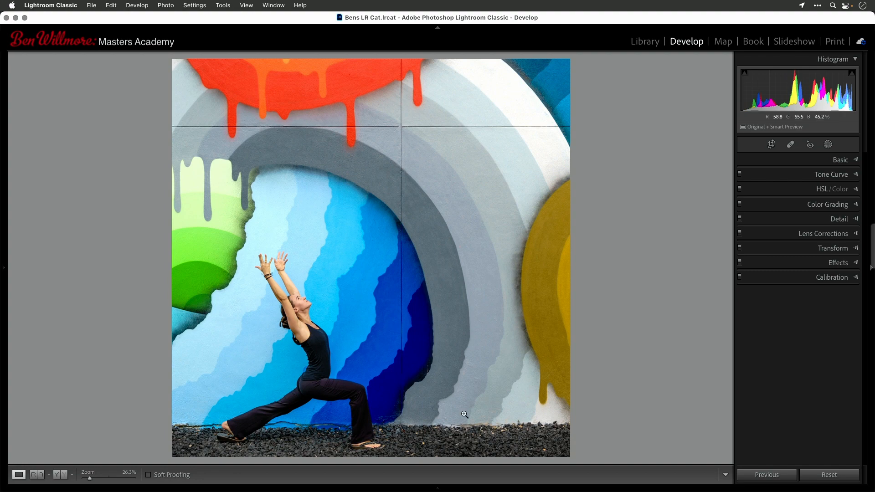
pyautogui.moveTo(221, 141)
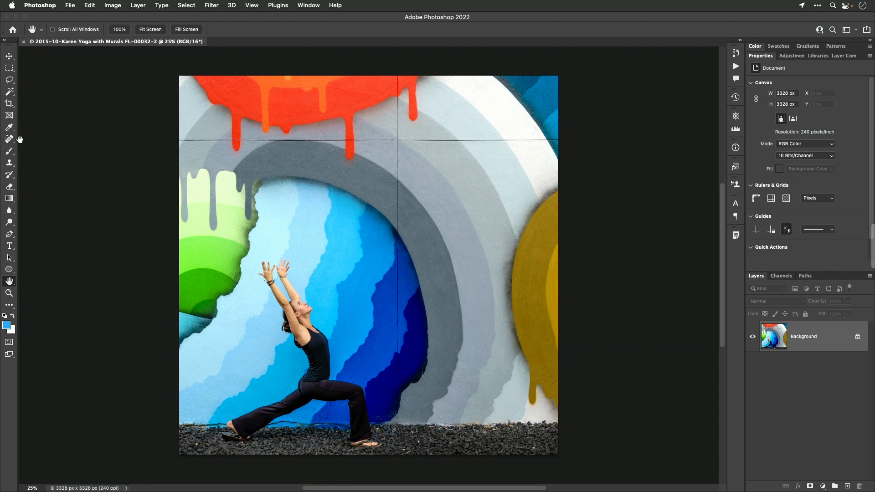
# - Spot-heal the red drips over the grey arch, then close and save the image
pyautogui.click(10, 139)
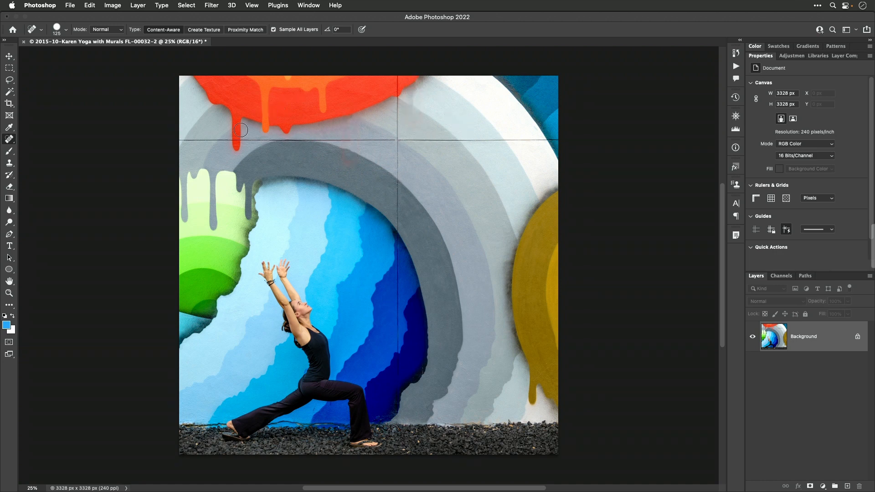
pyautogui.moveTo(240, 129); pyautogui.dragTo(326, 163)
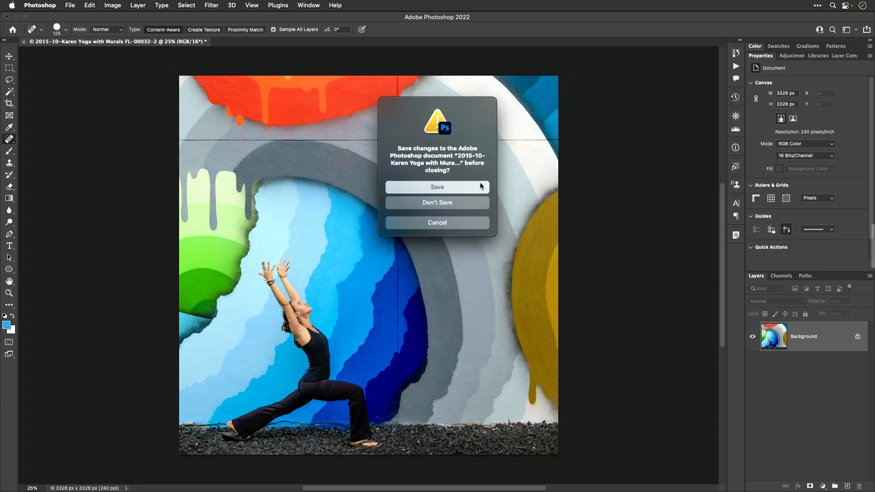
pyautogui.click(437, 187)
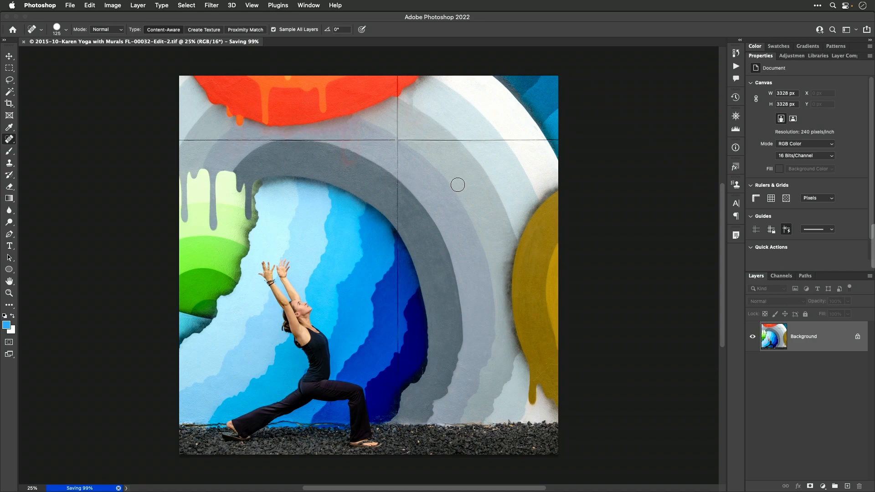
pyautogui.moveTo(341, 197)
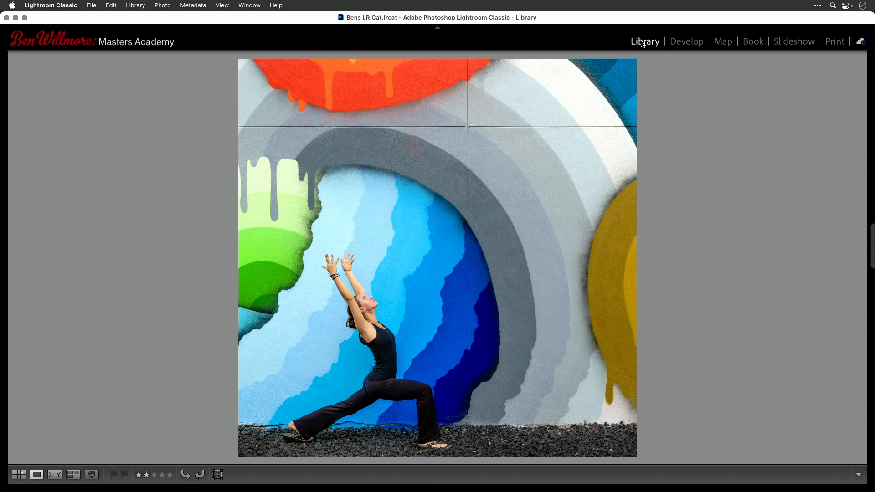
# - Show the Library grid and select the Edit-2 TIF copy beside the raw photo
pyautogui.click(18, 475)
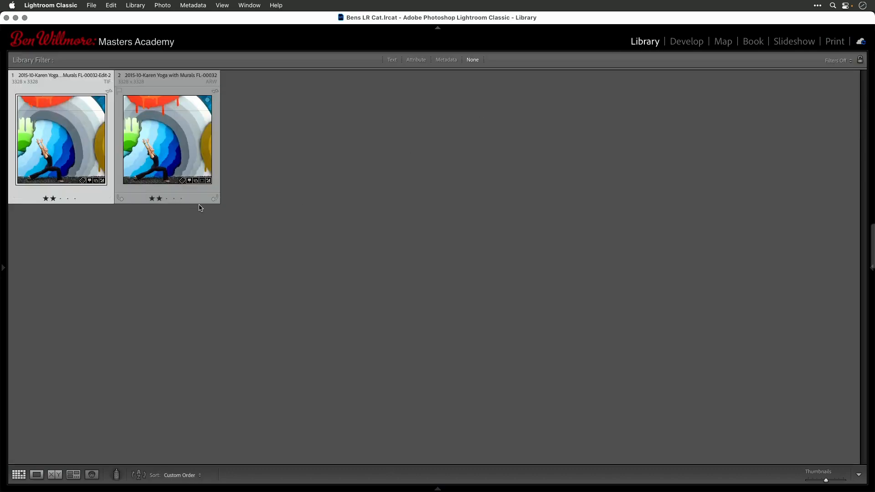
pyautogui.moveTo(159, 148)
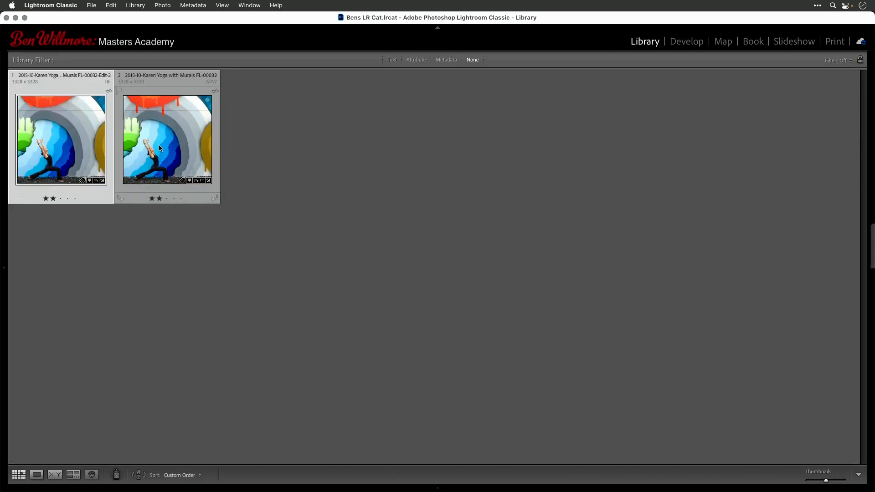
pyautogui.click(61, 139)
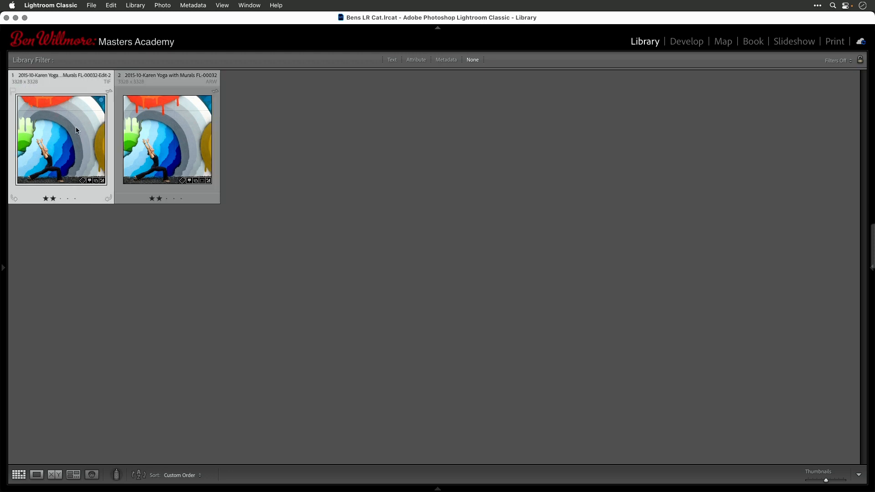
pyautogui.moveTo(63, 162)
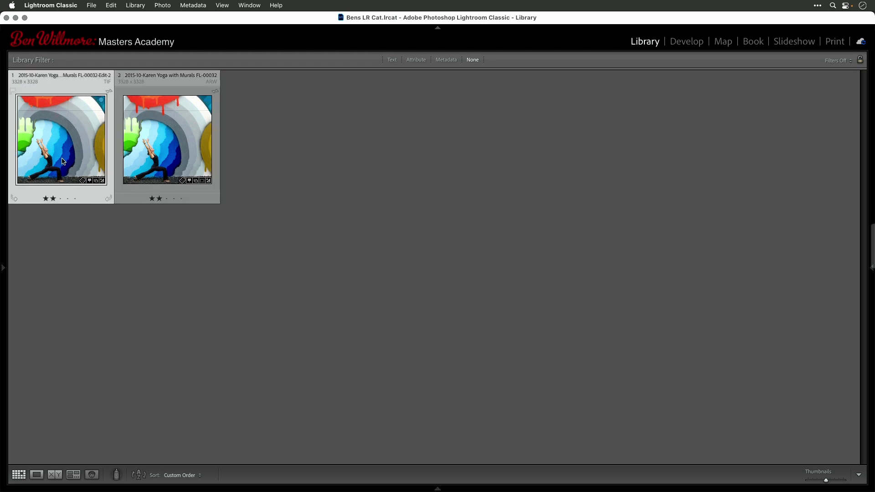
pyautogui.moveTo(47, 135)
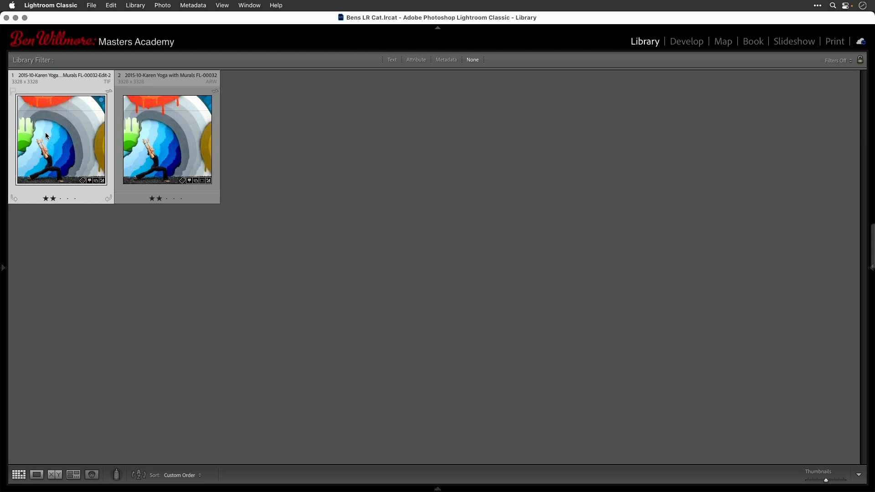
pyautogui.moveTo(61, 108)
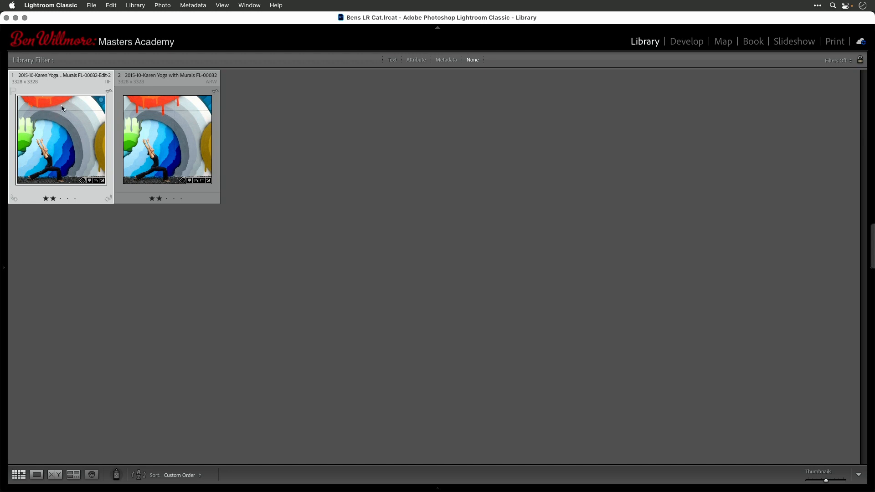
pyautogui.click(166, 139)
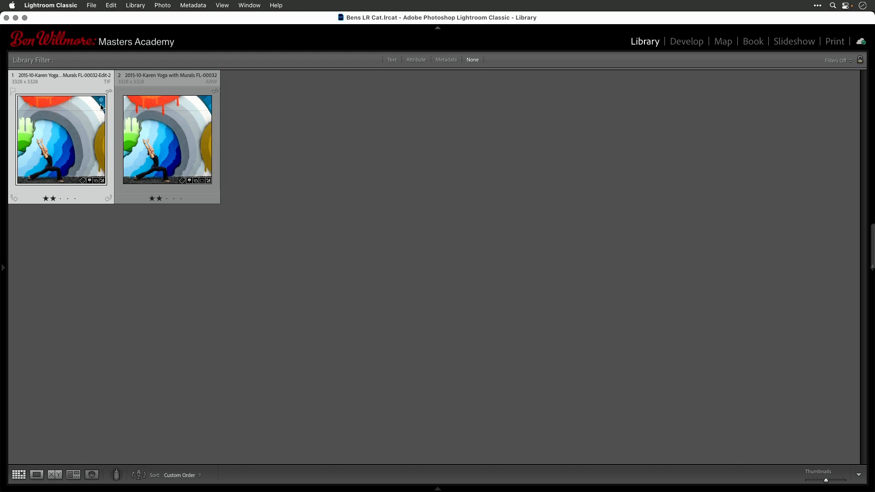
# - Open the TIF copy in Develop with Crop & Straighten to view its square frame
pyautogui.click(686, 41)
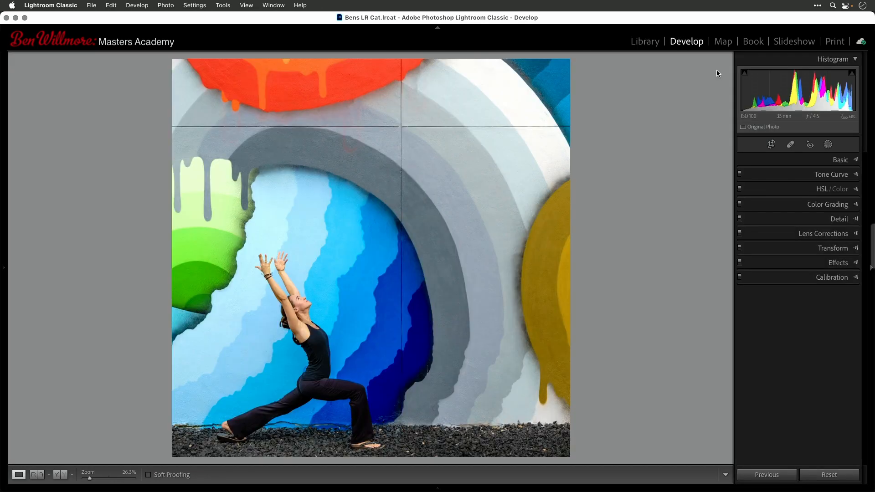
pyautogui.click(771, 144)
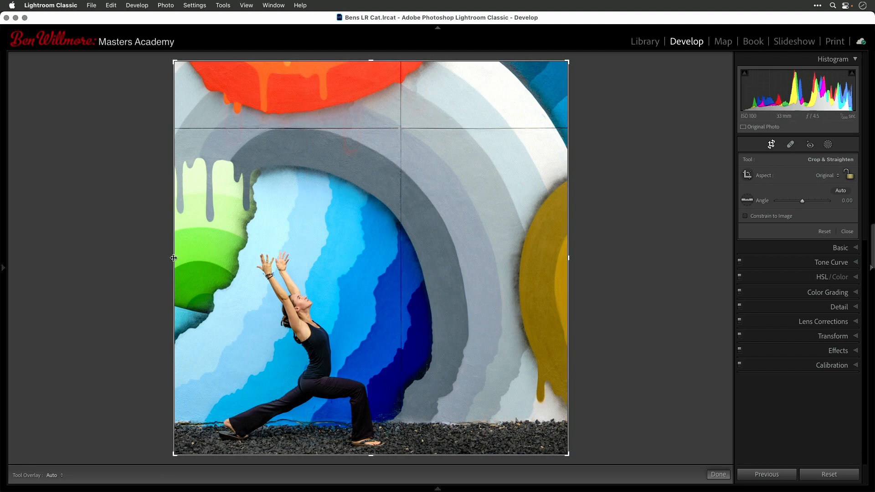
pyautogui.moveTo(340, 266)
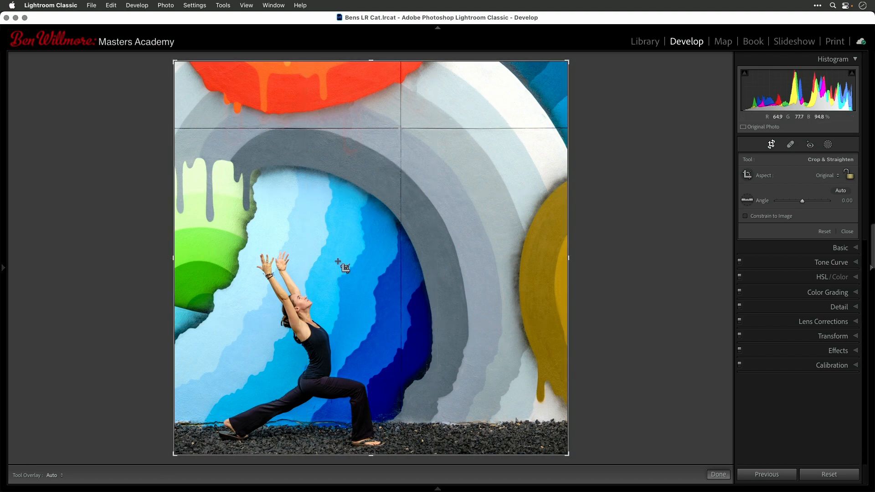
pyautogui.moveTo(522, 301)
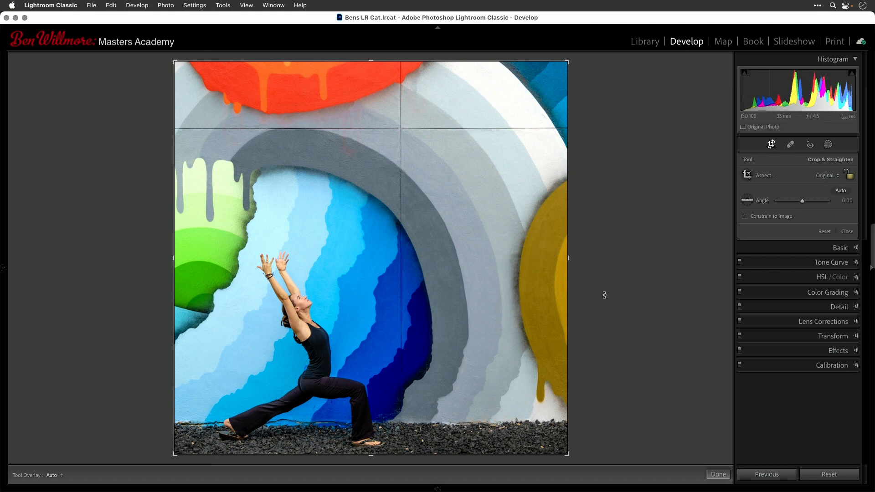
pyautogui.moveTo(652, 52)
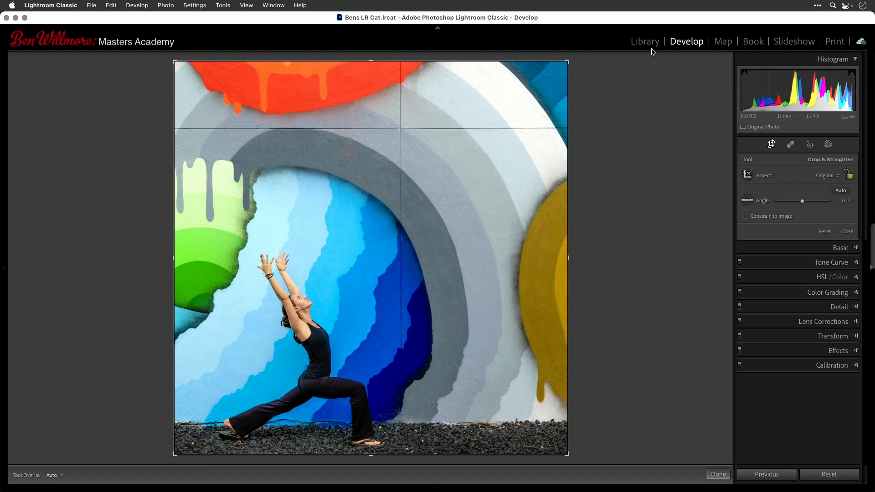
# - Select the original ARW thumbnail in the grid and open it in Develop
pyautogui.click(644, 41)
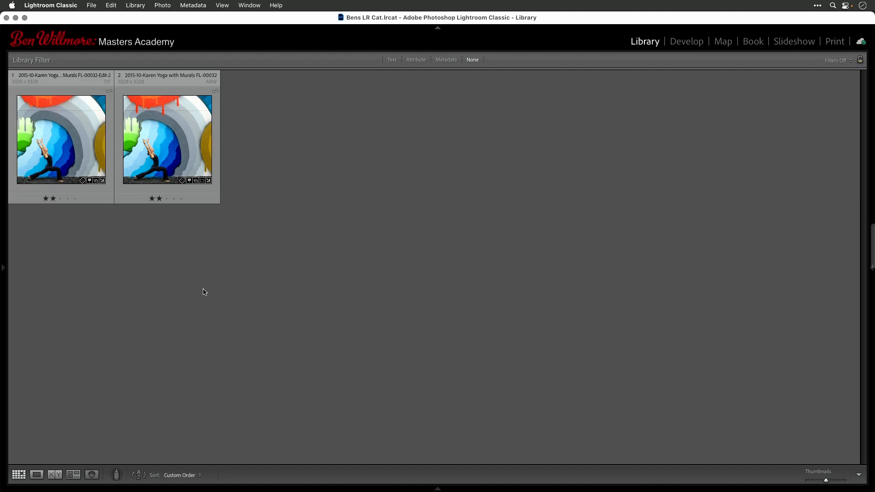
pyautogui.click(167, 139)
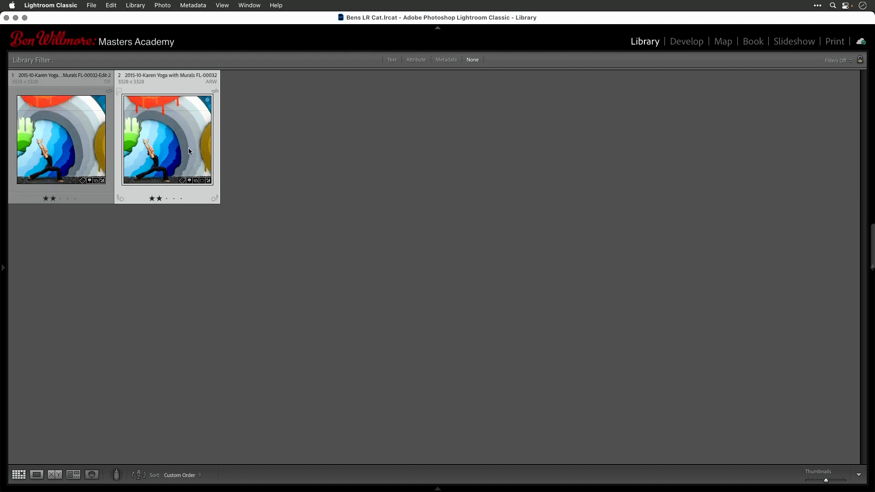
pyautogui.moveTo(190, 151)
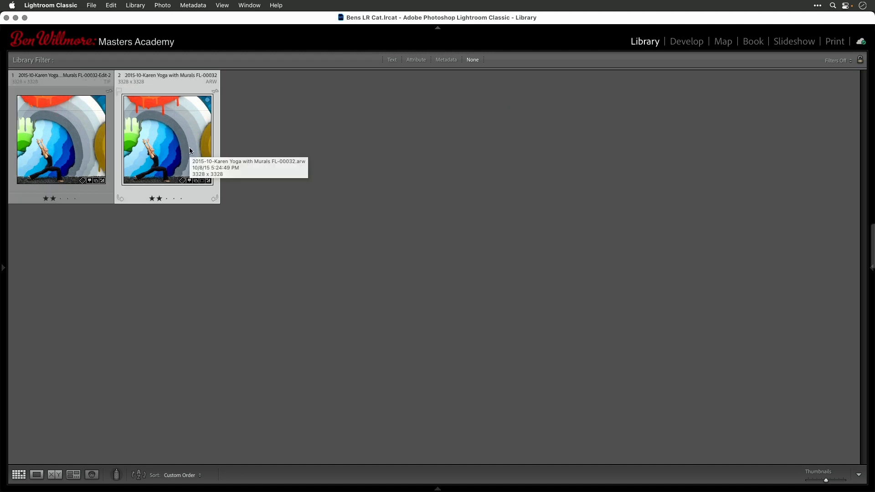
pyautogui.moveTo(163, 149)
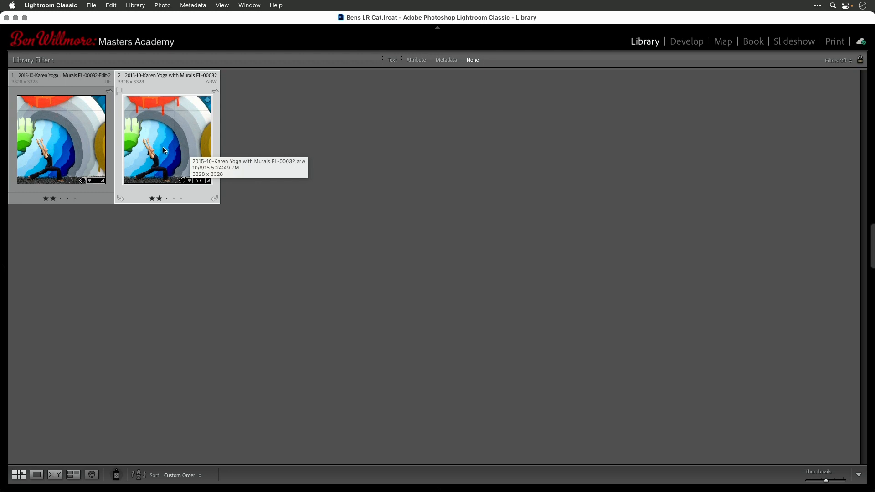
pyautogui.moveTo(161, 132)
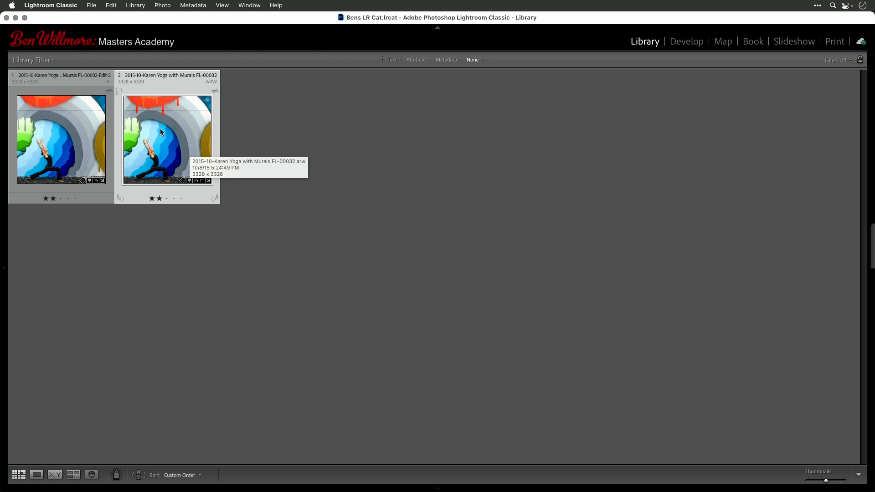
pyautogui.moveTo(155, 135)
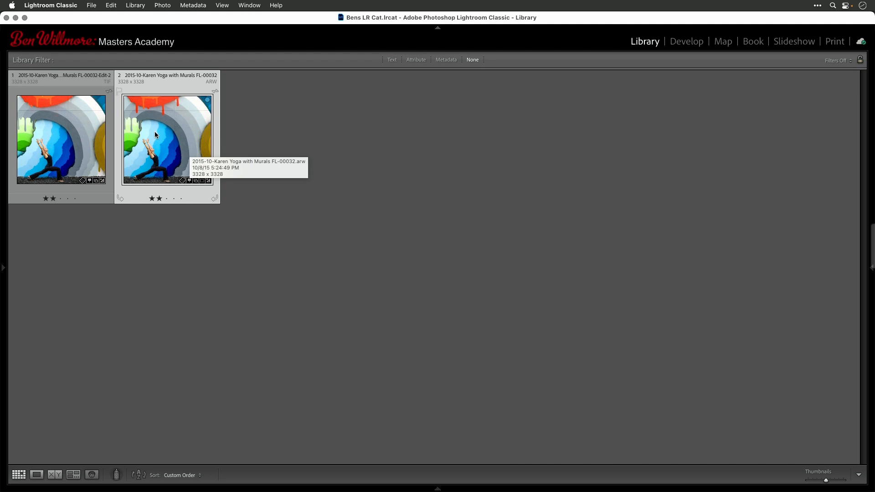
pyautogui.click(687, 42)
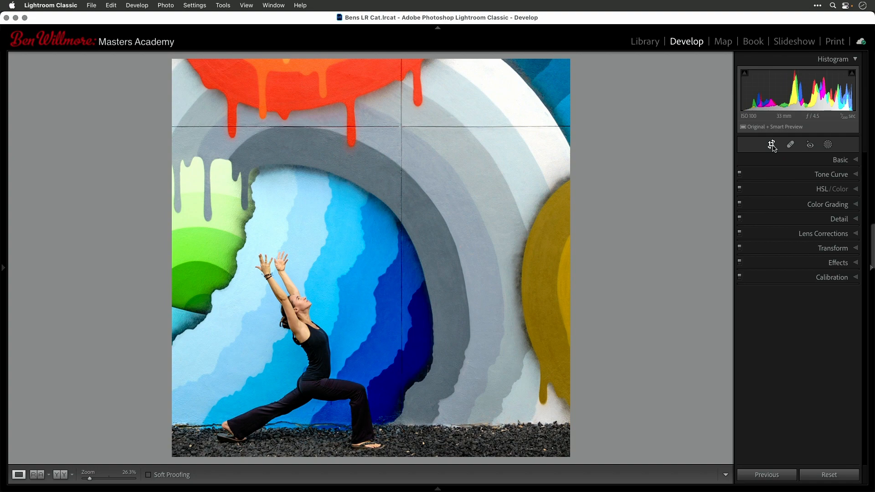
# - Reset the raw photo's 1x1 crop to the full uncropped frame
pyautogui.click(771, 145)
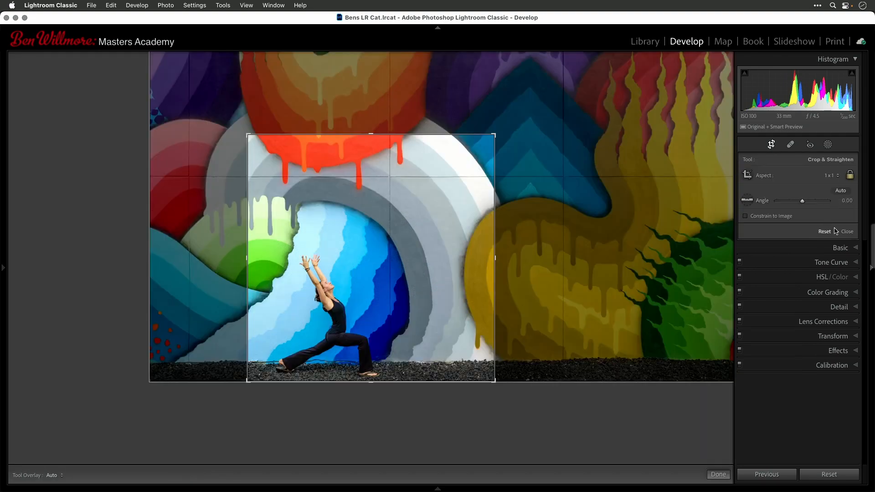
pyautogui.click(826, 175)
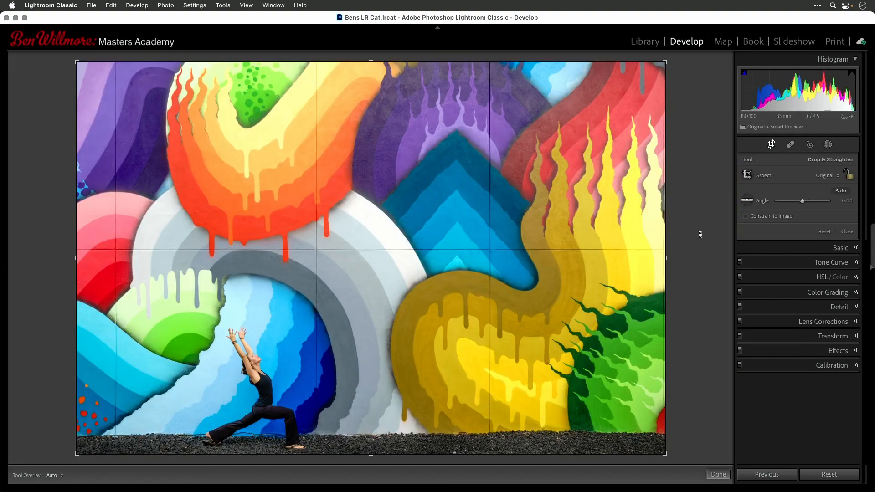
pyautogui.moveTo(508, 126)
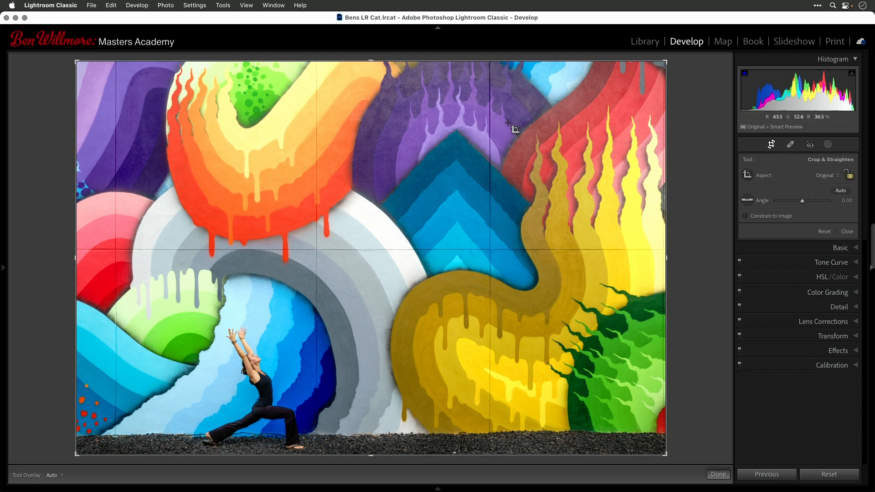
pyautogui.moveTo(274, 104)
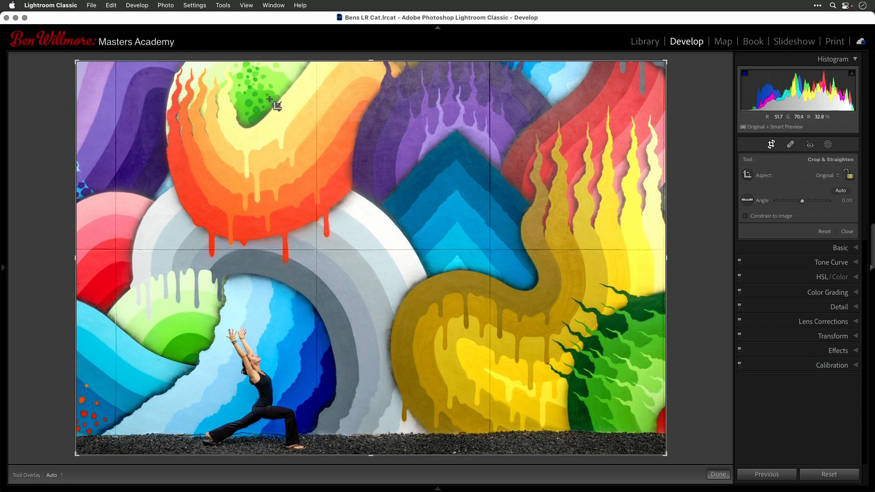
pyautogui.moveTo(163, 4)
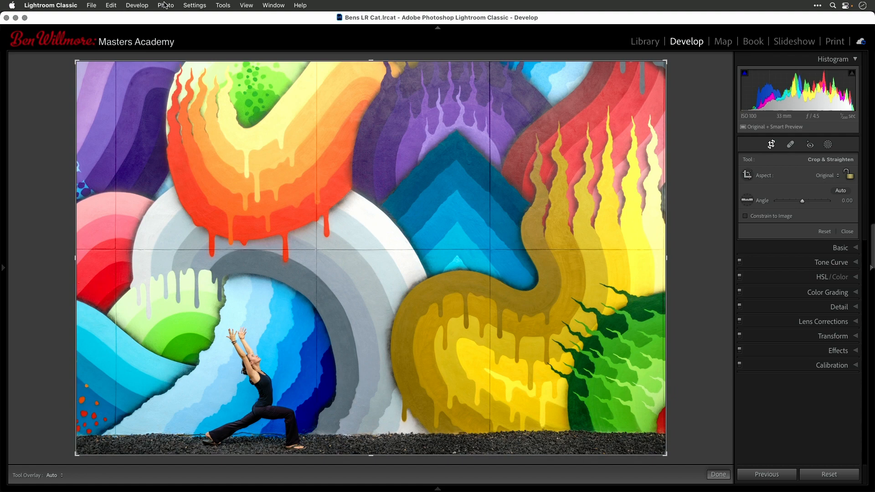
pyautogui.click(164, 5)
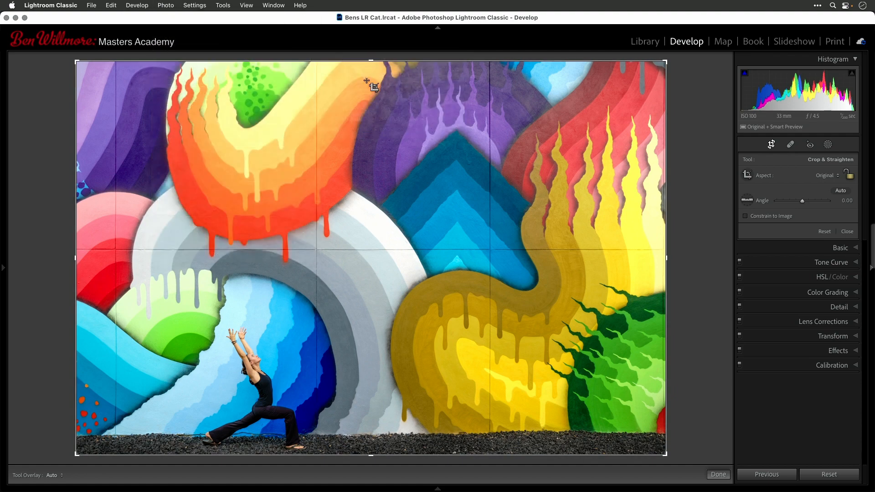
pyautogui.moveTo(437, 192)
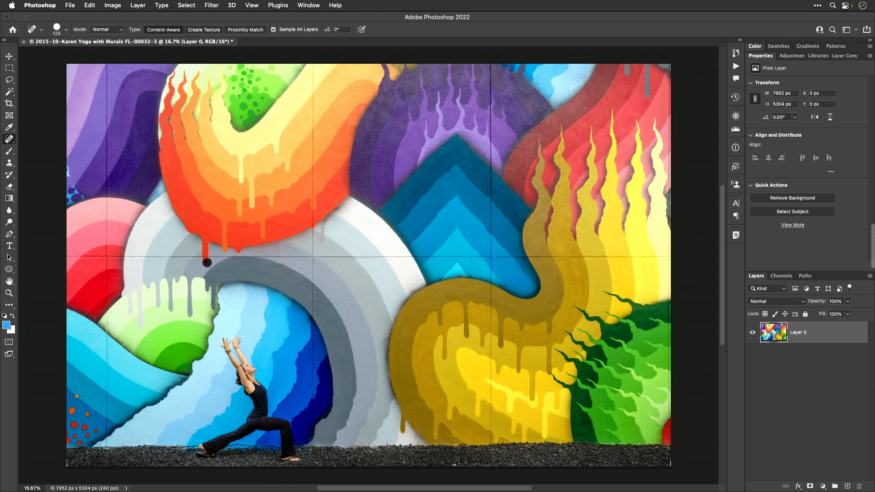
pyautogui.moveTo(323, 240)
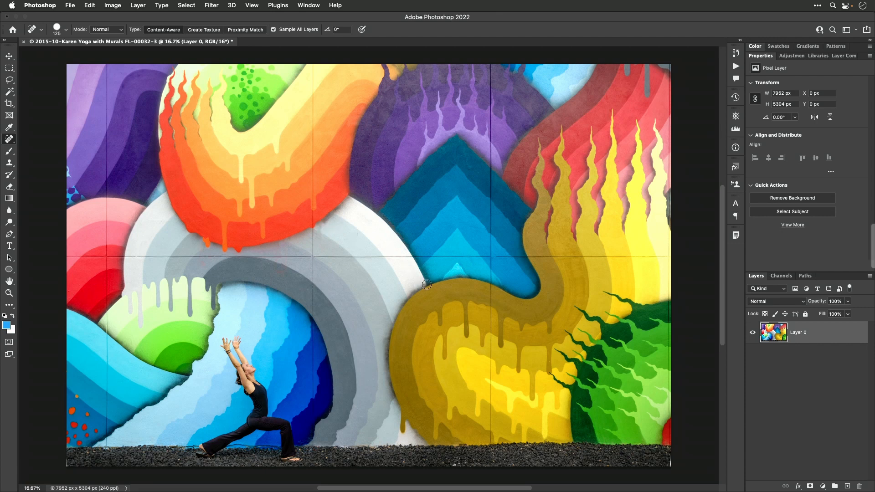
pyautogui.moveTo(333, 146)
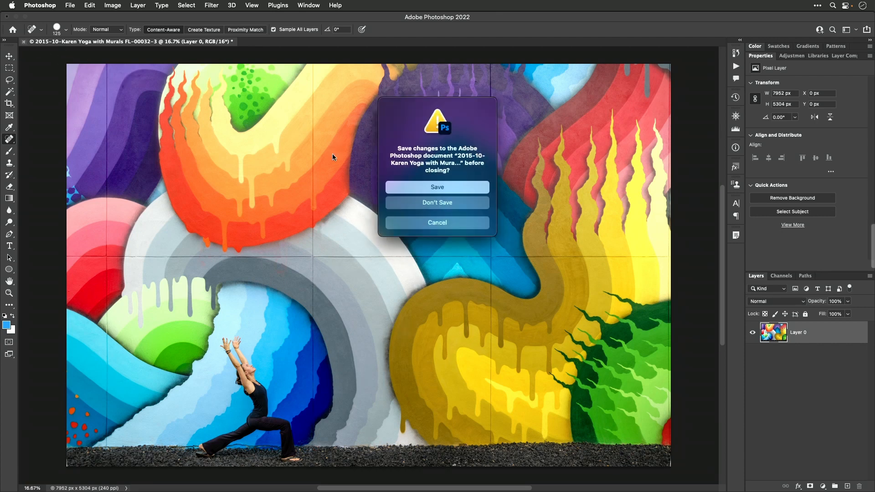
# - Save and close the retouched full-frame image, then return to Lightroom's grid
pyautogui.click(437, 187)
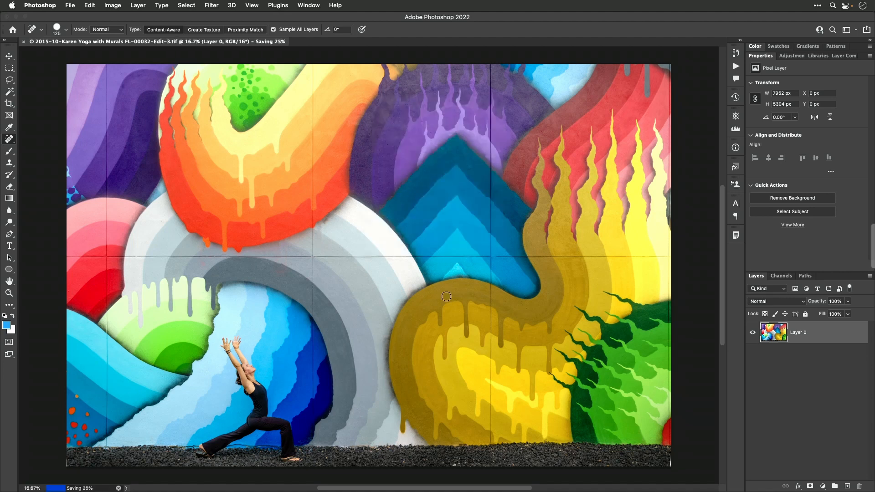
pyautogui.moveTo(427, 465)
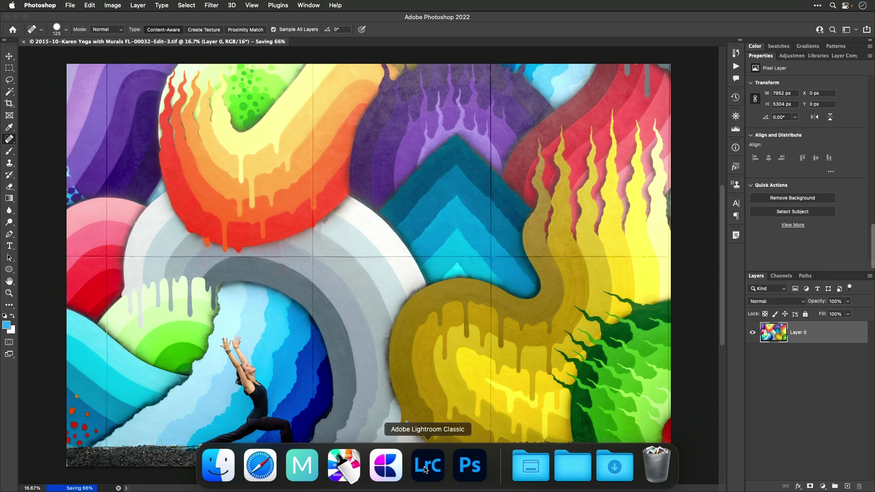
pyautogui.click(427, 465)
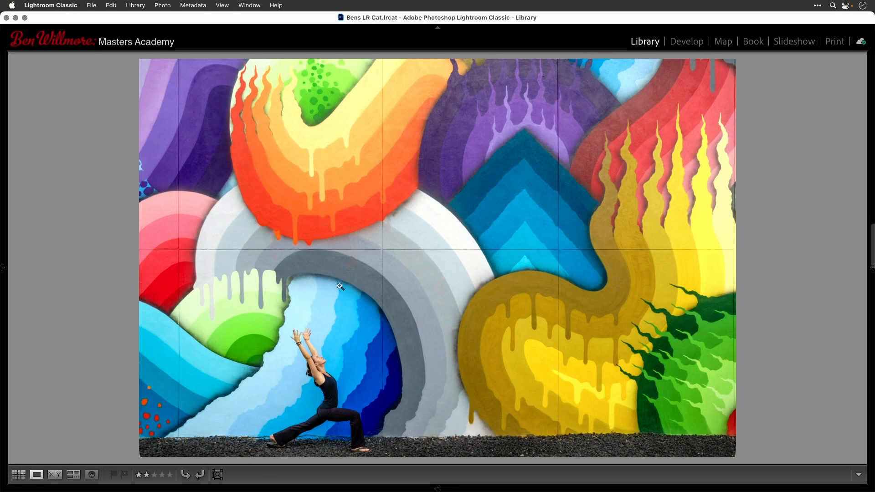
pyautogui.moveTo(290, 261)
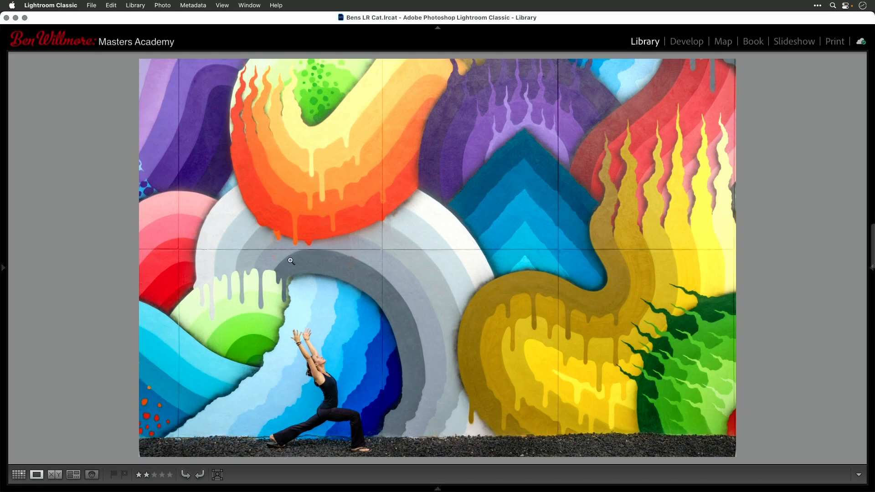
pyautogui.click(18, 475)
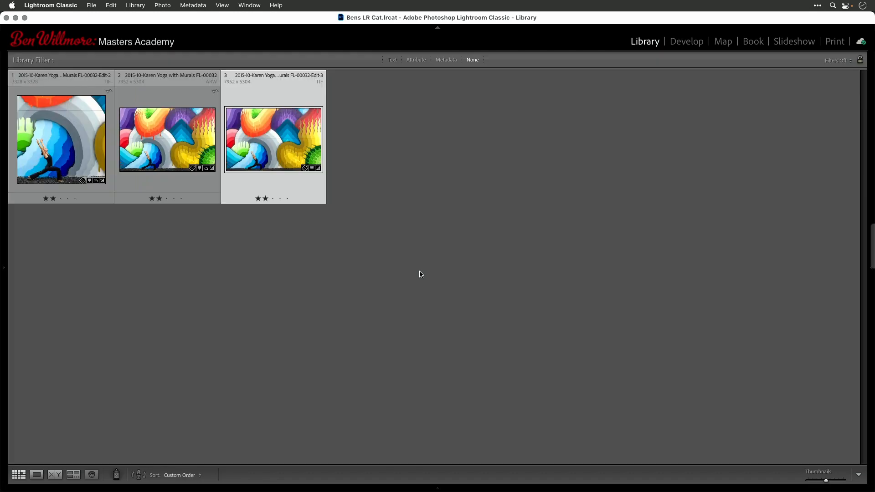
pyautogui.moveTo(191, 252)
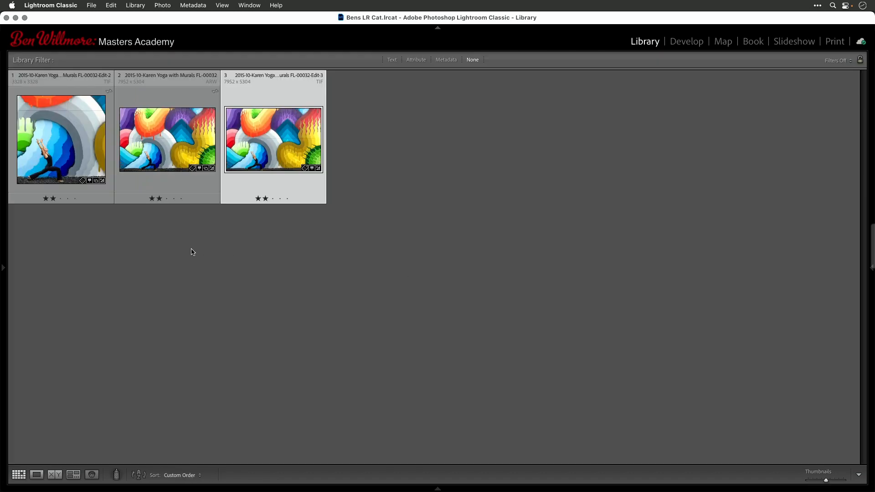
# - Open the ARW in Develop and revert History to the Crop Rectangle step
pyautogui.click(167, 139)
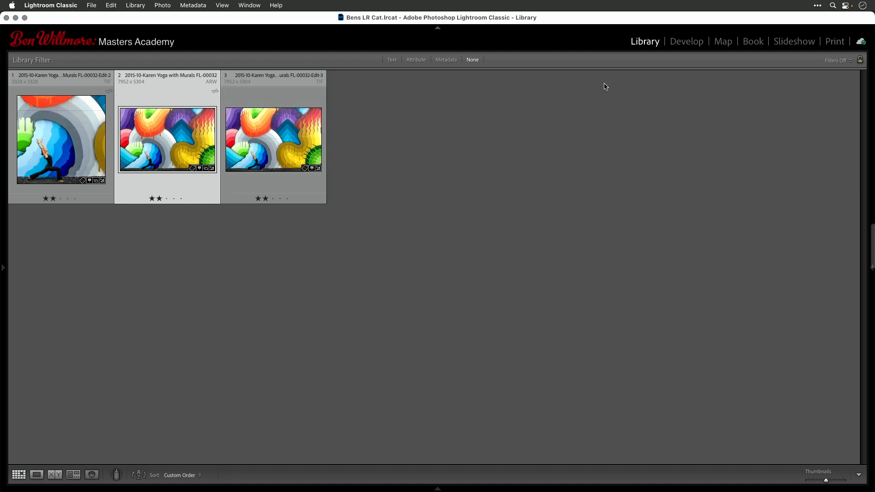
pyautogui.click(686, 41)
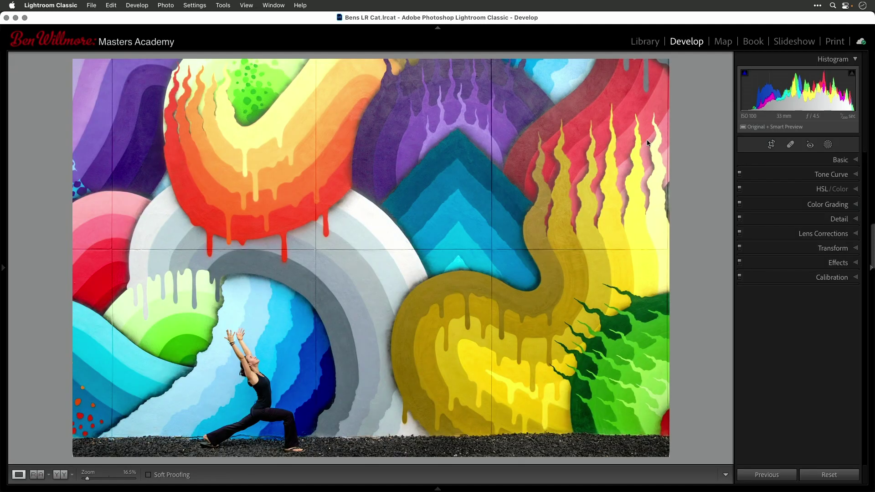
pyautogui.moveTo(356, 195)
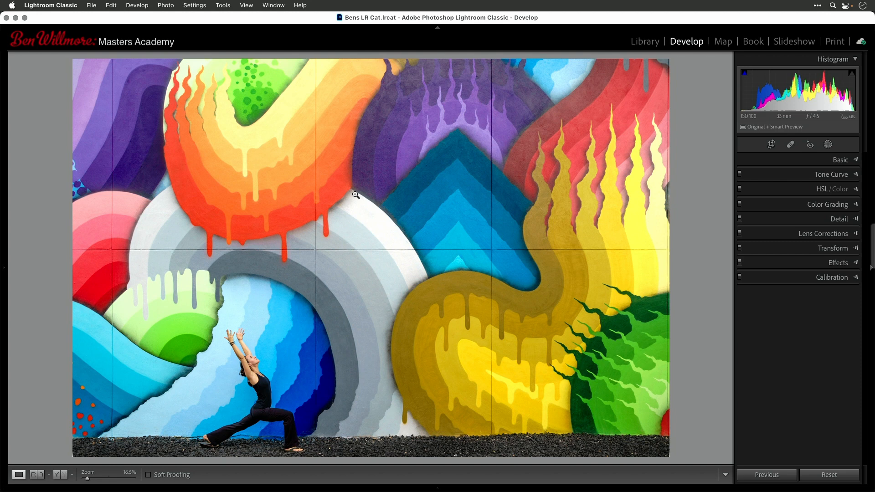
pyautogui.moveTo(279, 248)
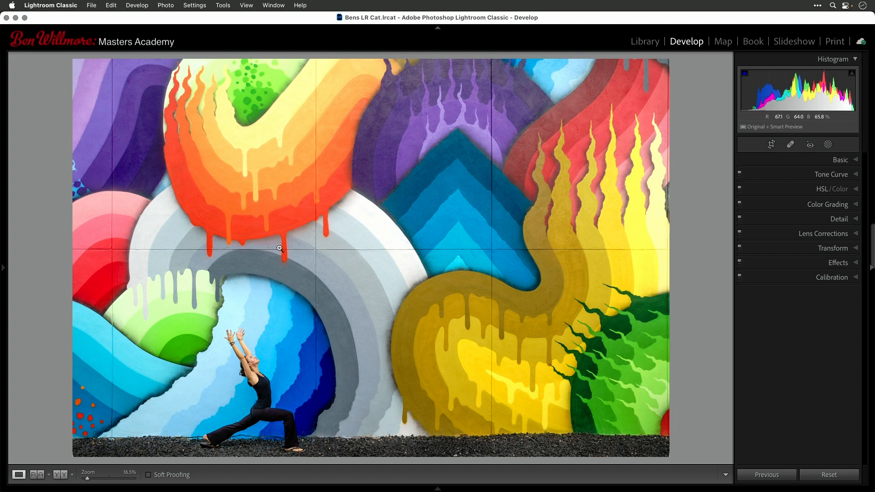
pyautogui.click(3, 268)
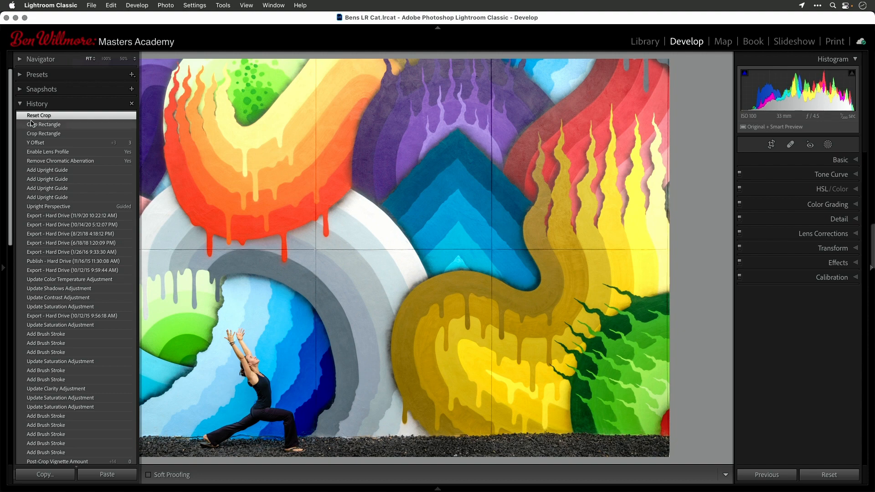
pyautogui.click(44, 124)
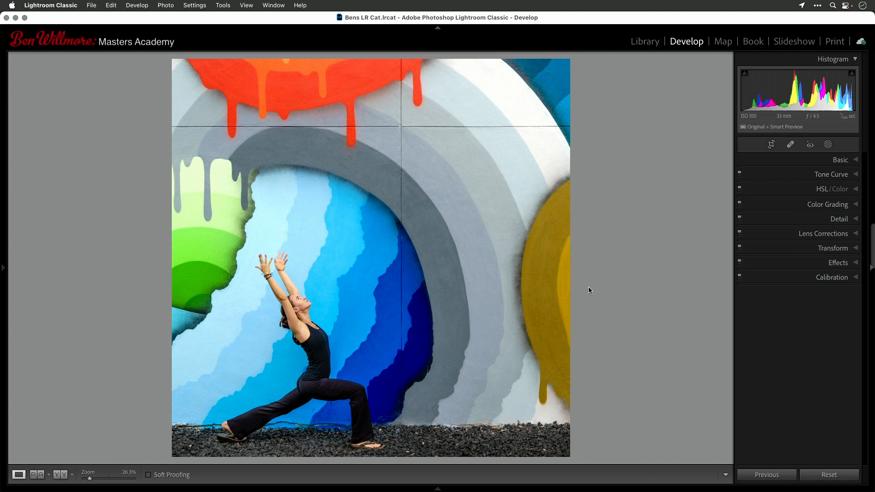
pyautogui.moveTo(369, 250)
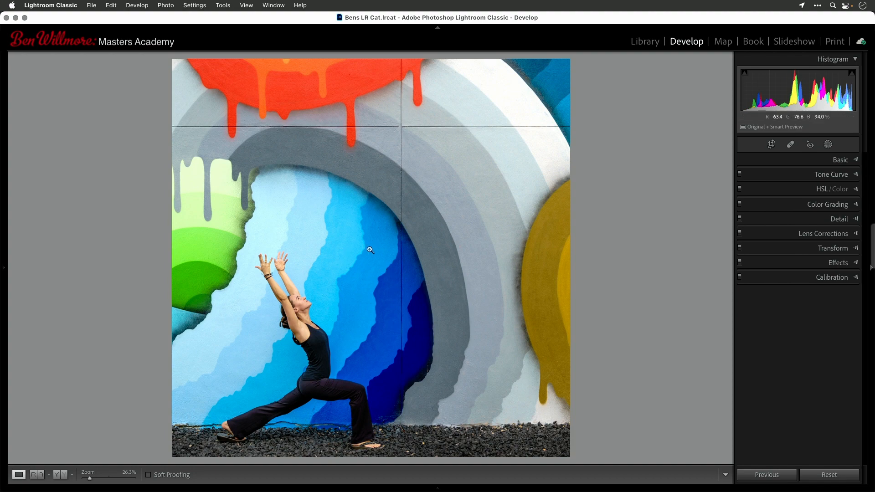
pyautogui.moveTo(369, 224)
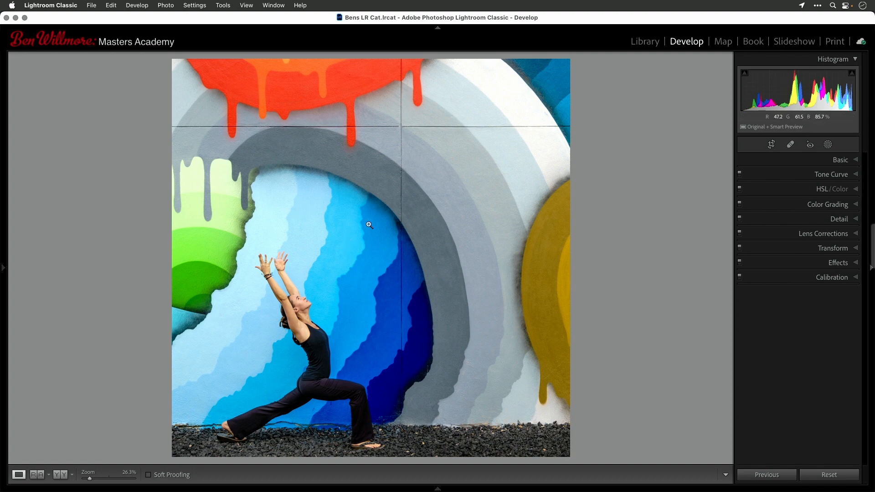
pyautogui.moveTo(418, 191)
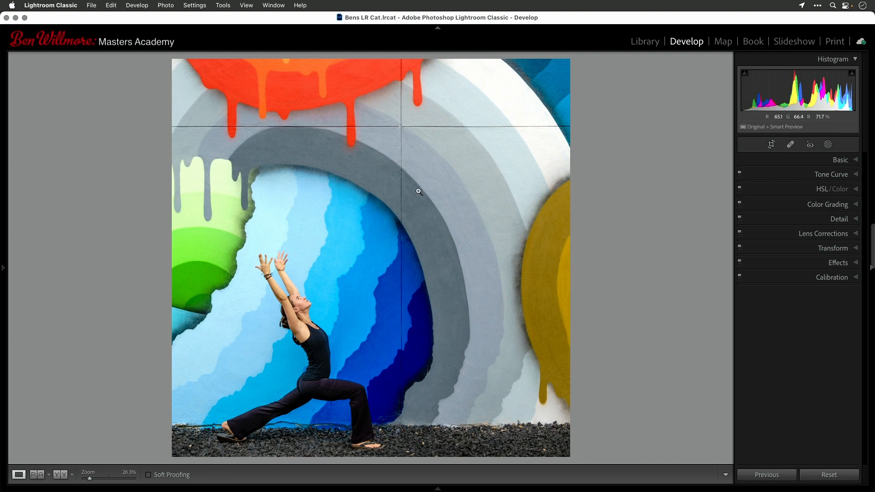
pyautogui.moveTo(622, 82)
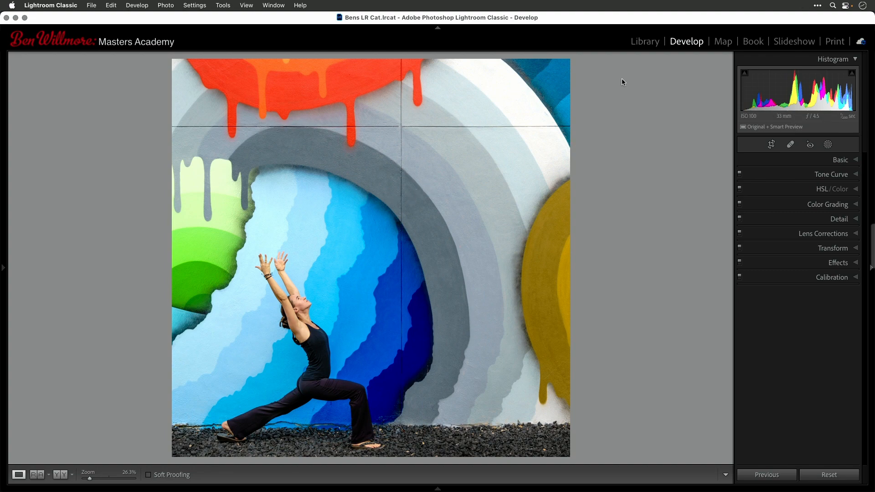
# - Copy only the Crop develop settings from the ARW thumbnail
pyautogui.click(644, 41)
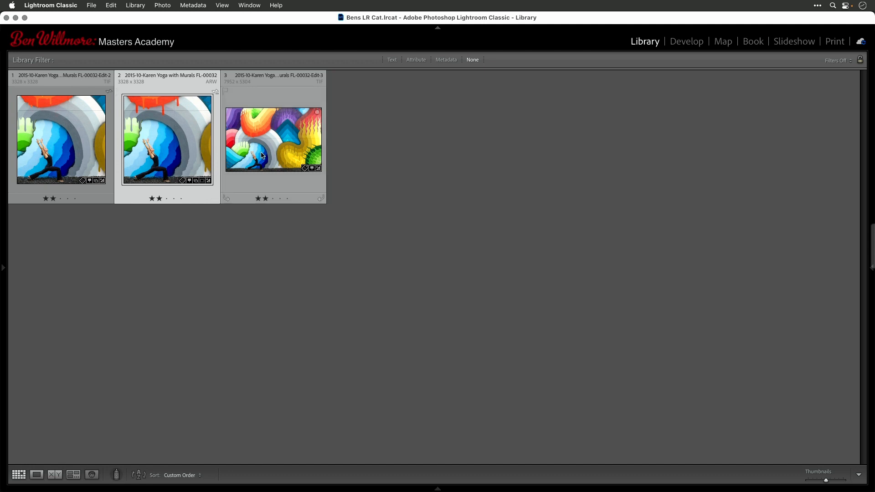
pyautogui.click(167, 139)
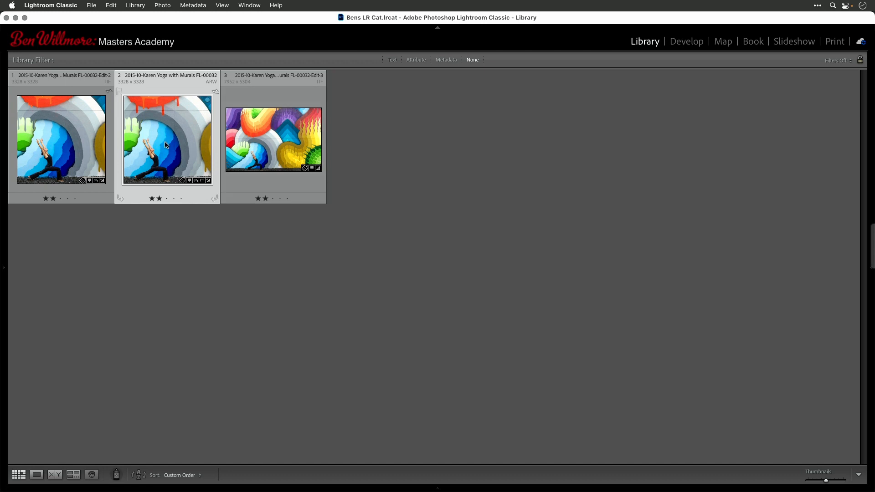
pyautogui.rightClick(166, 139)
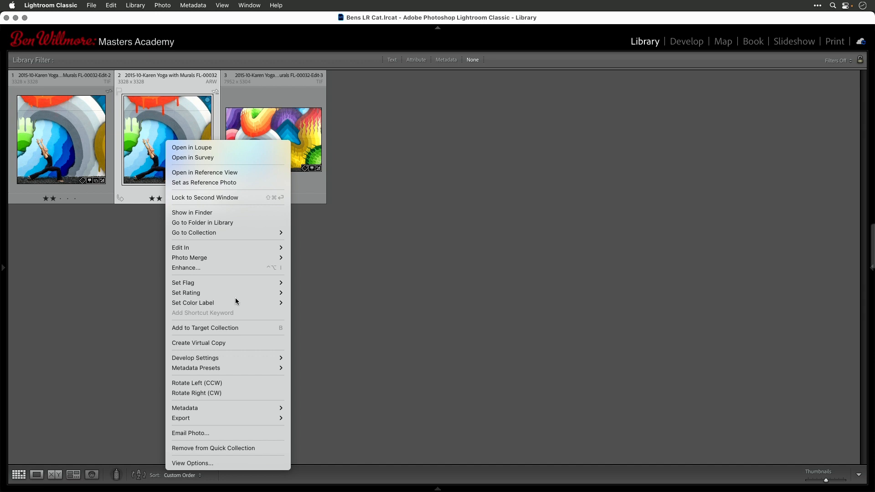
pyautogui.moveTo(221, 358)
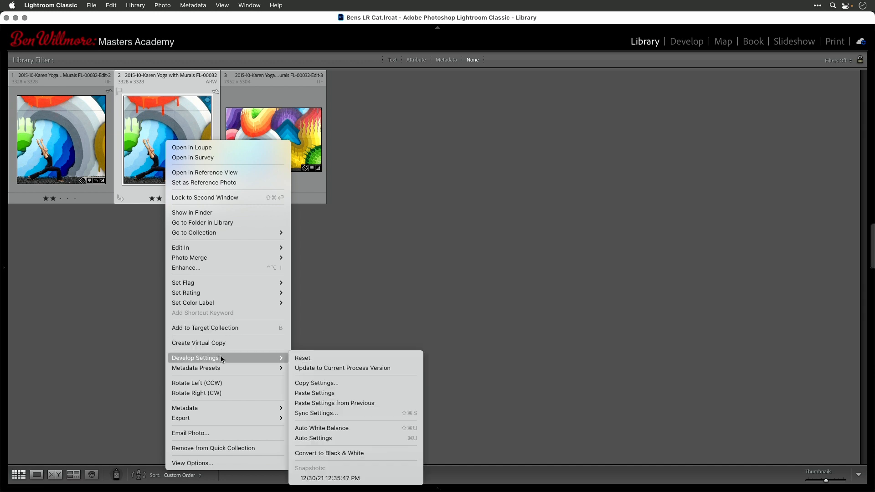
pyautogui.moveTo(323, 387)
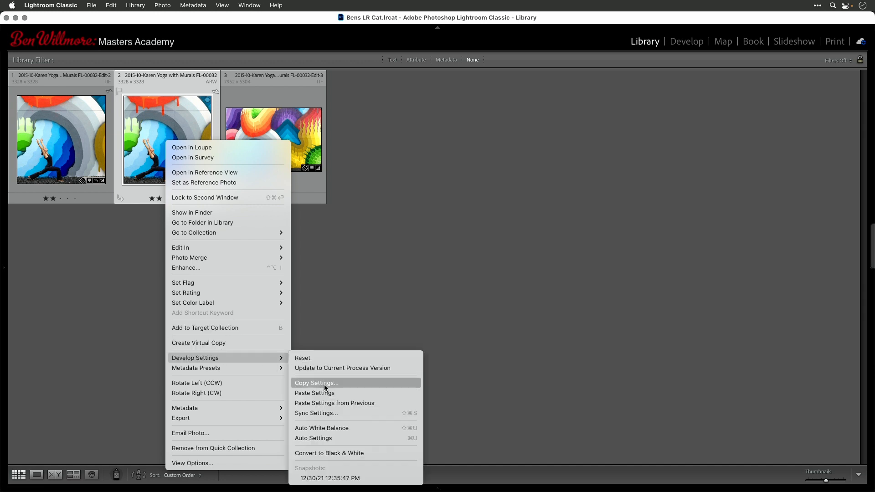
pyautogui.click(316, 383)
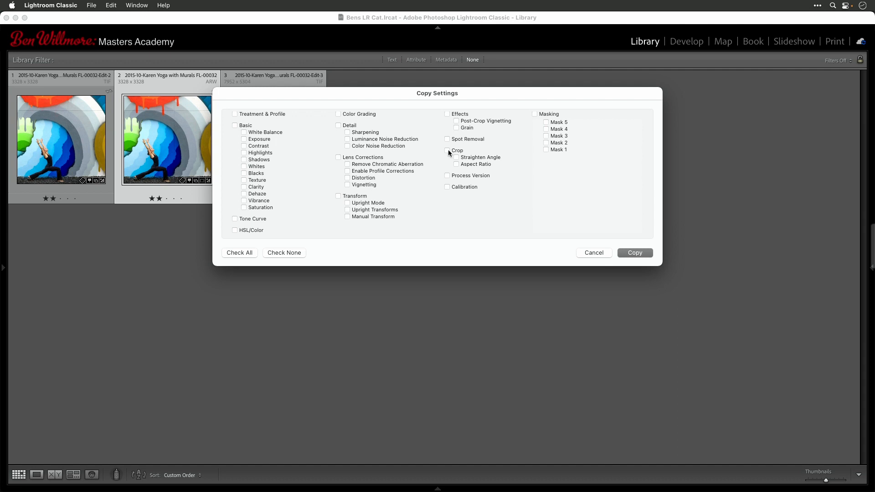
pyautogui.click(447, 150)
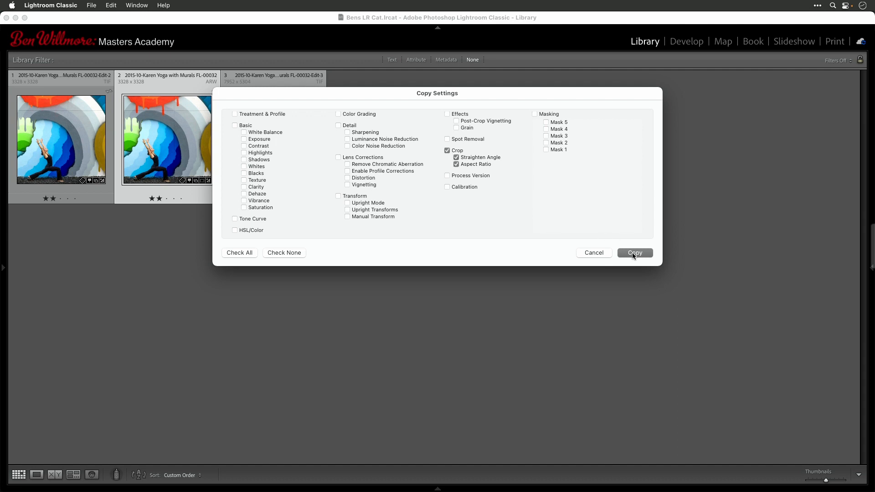
pyautogui.click(635, 252)
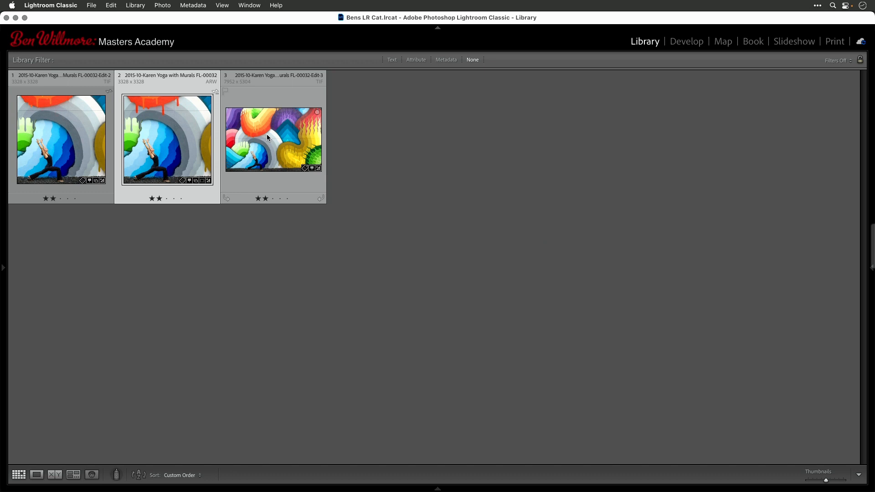
# - Paste the raw photo's square crop settings onto the retouched Edit-3 TIFF
pyautogui.click(273, 139)
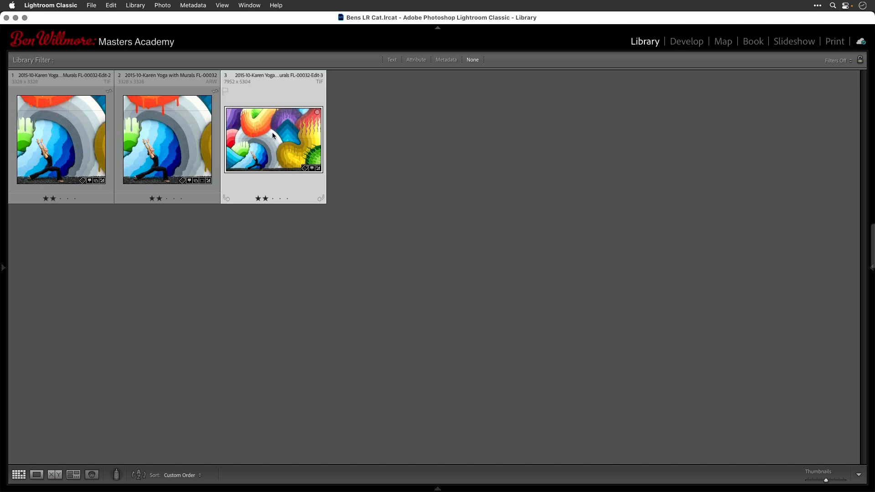
pyautogui.rightClick(273, 139)
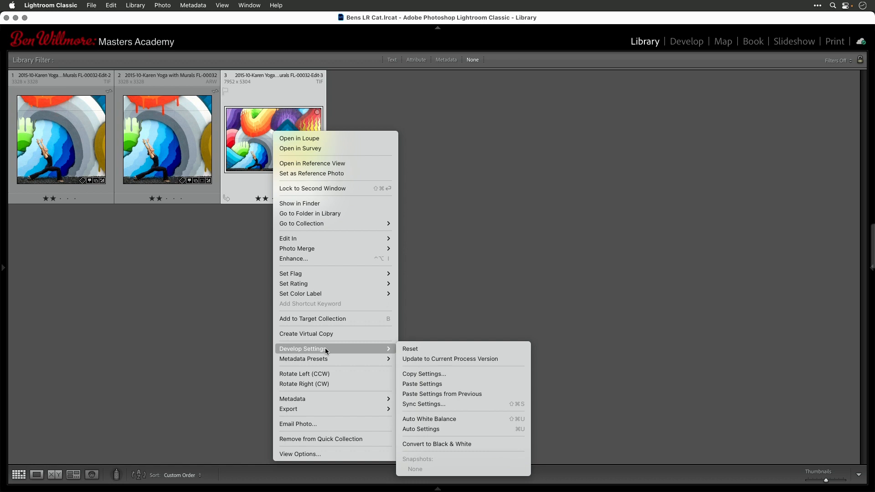
pyautogui.moveTo(422, 384)
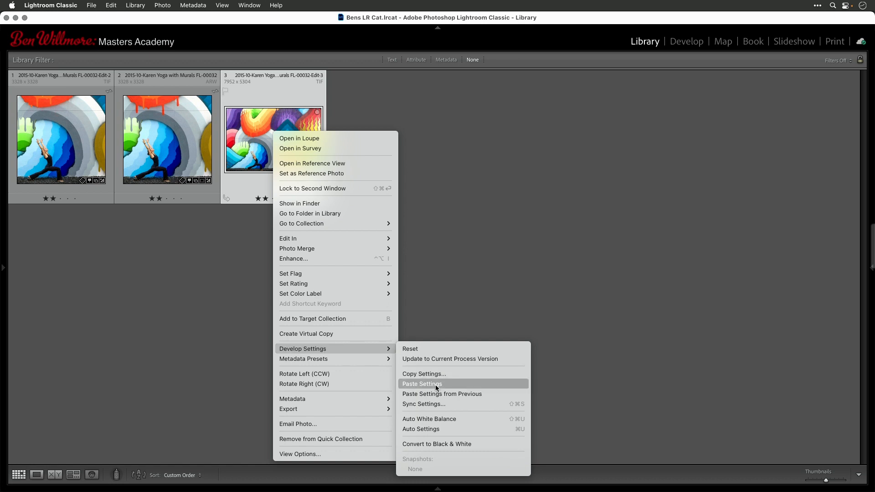
pyautogui.click(421, 384)
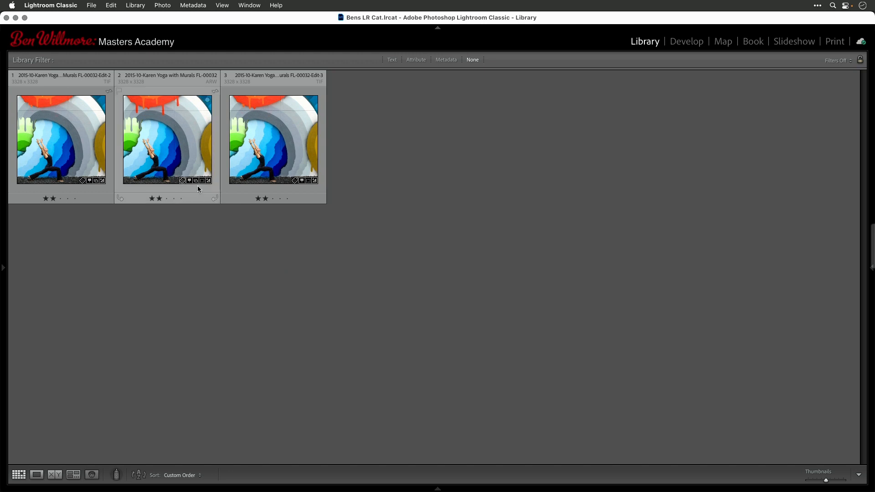
pyautogui.moveTo(250, 128)
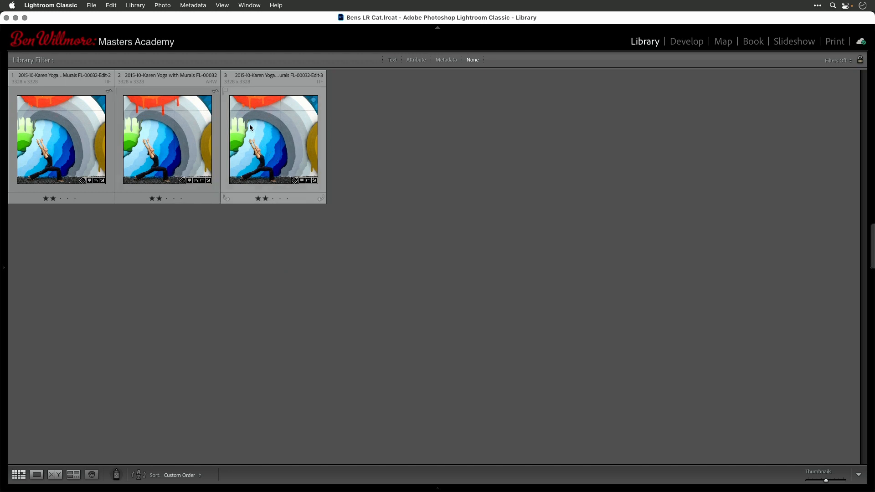
pyautogui.moveTo(242, 107)
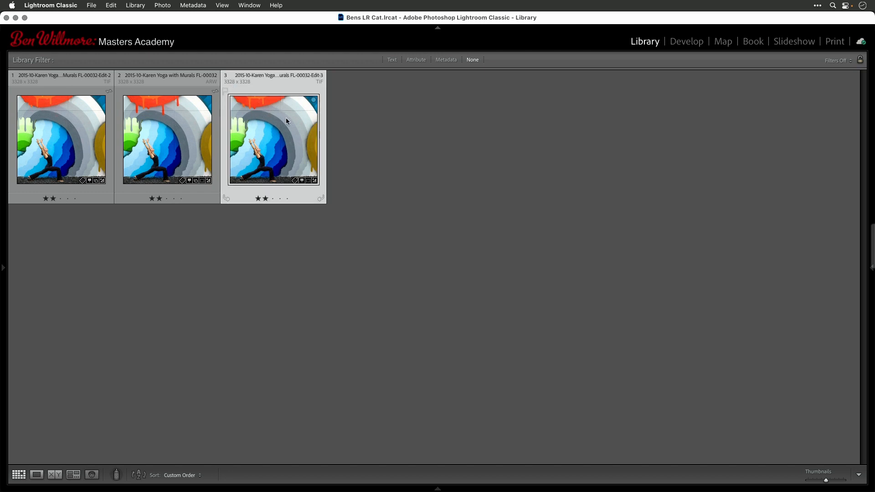
# - Open the TIFF in Develop and preview its square crop overlay on the full mural
pyautogui.click(686, 41)
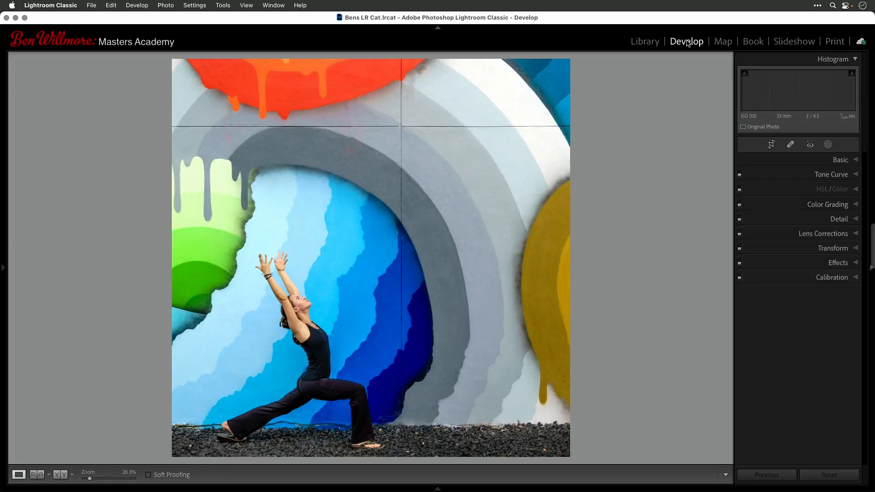
pyautogui.click(771, 145)
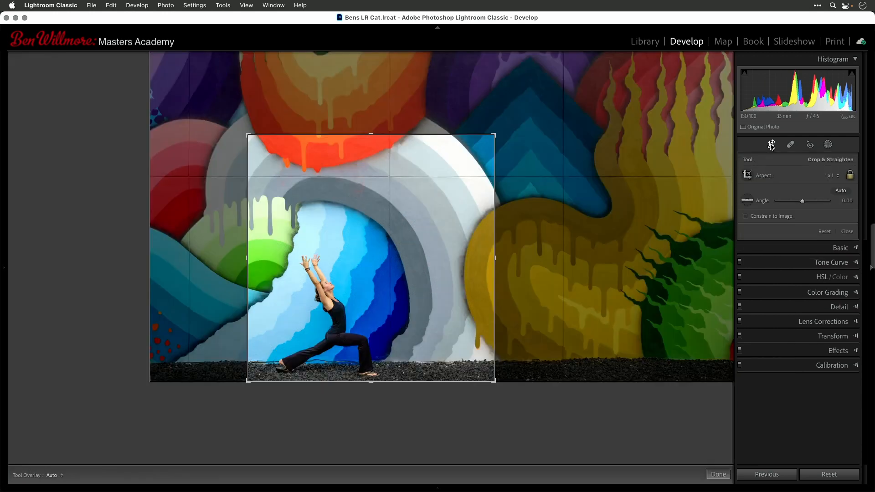
pyautogui.moveTo(551, 228)
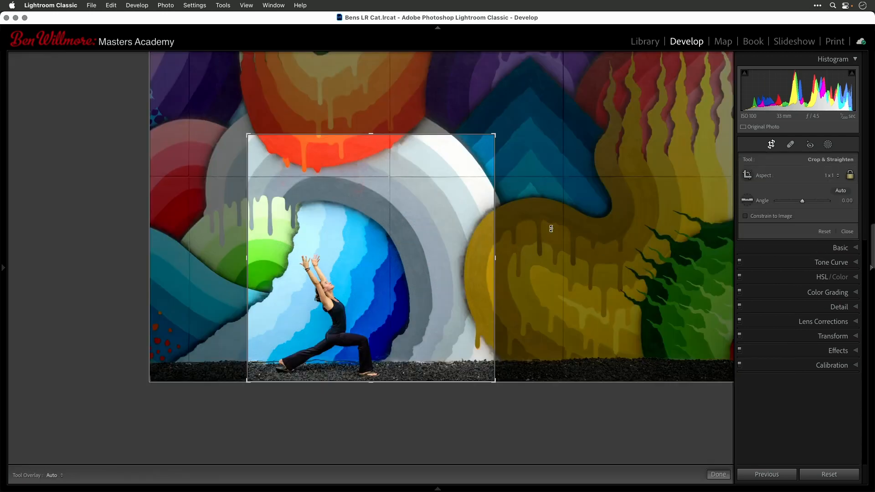
pyautogui.moveTo(585, 263)
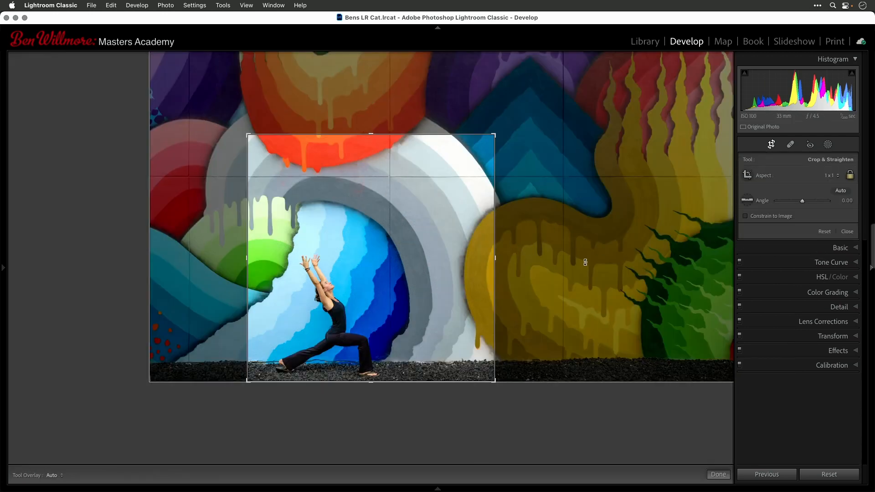
pyautogui.click(718, 474)
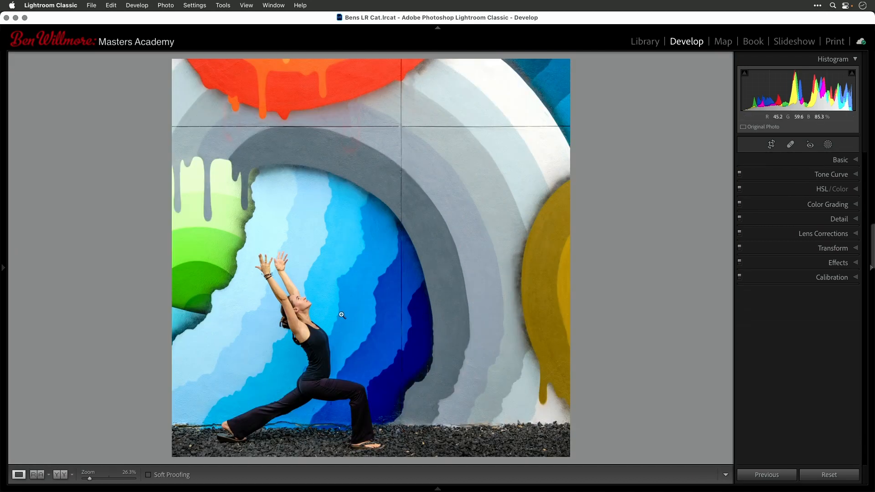
pyautogui.moveTo(342, 317)
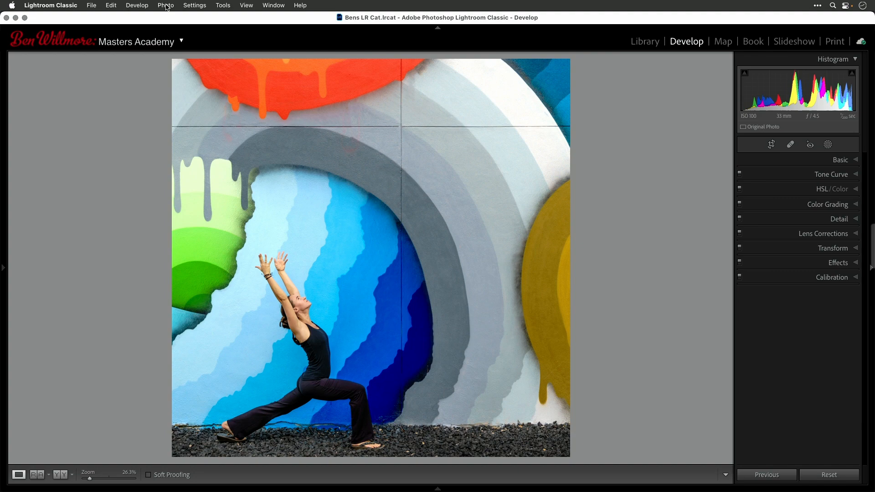
pyautogui.click(166, 5)
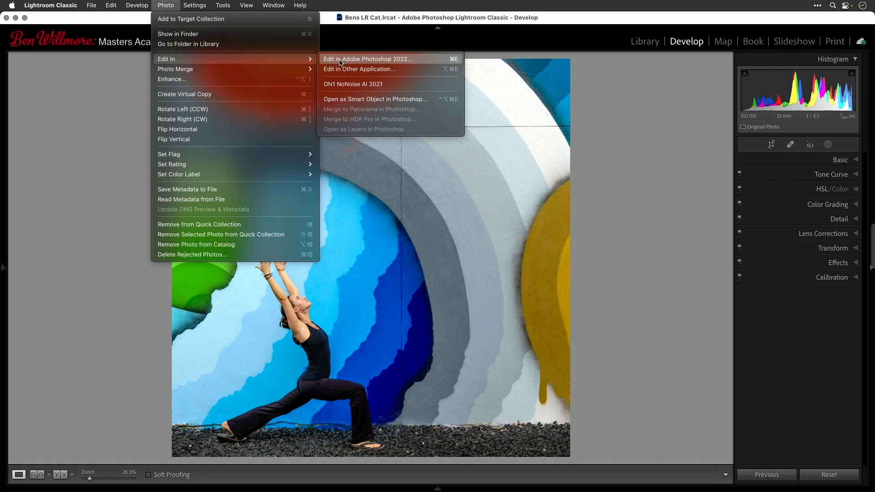
# - Send the TIFF to Photoshop 2022 with Edit Original, without Lightroom adjustments
pyautogui.click(365, 59)
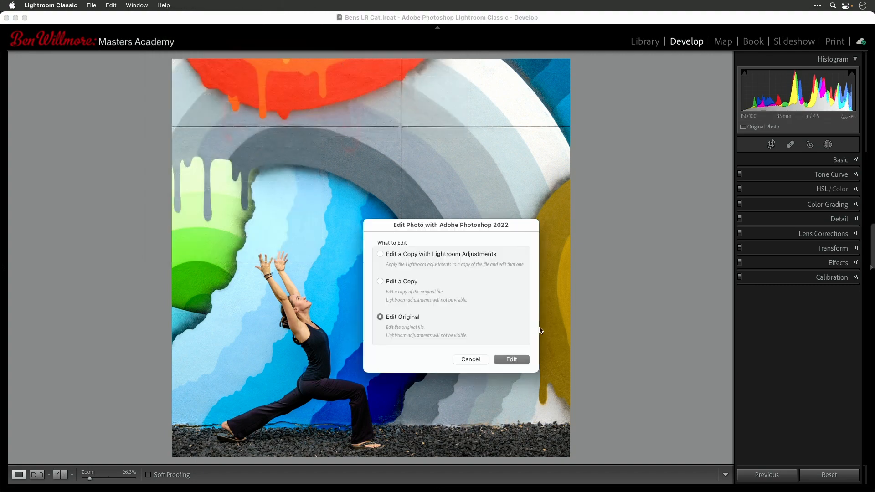
pyautogui.moveTo(395, 325)
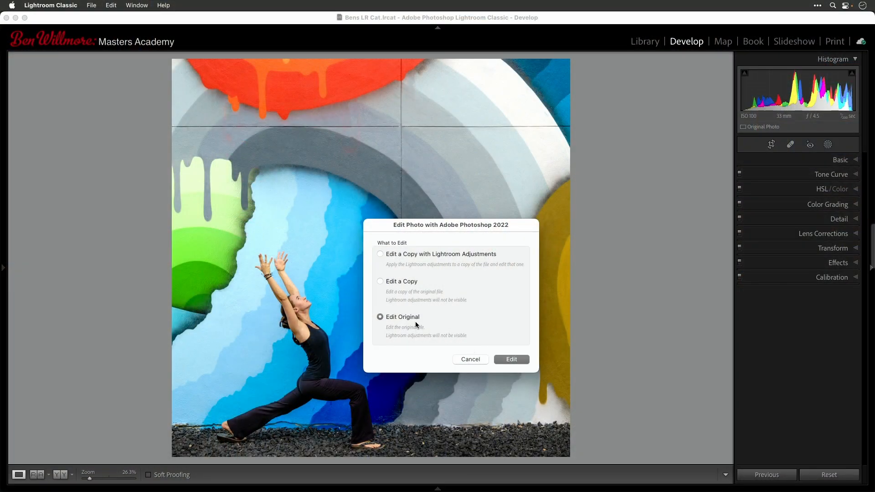
pyautogui.click(511, 359)
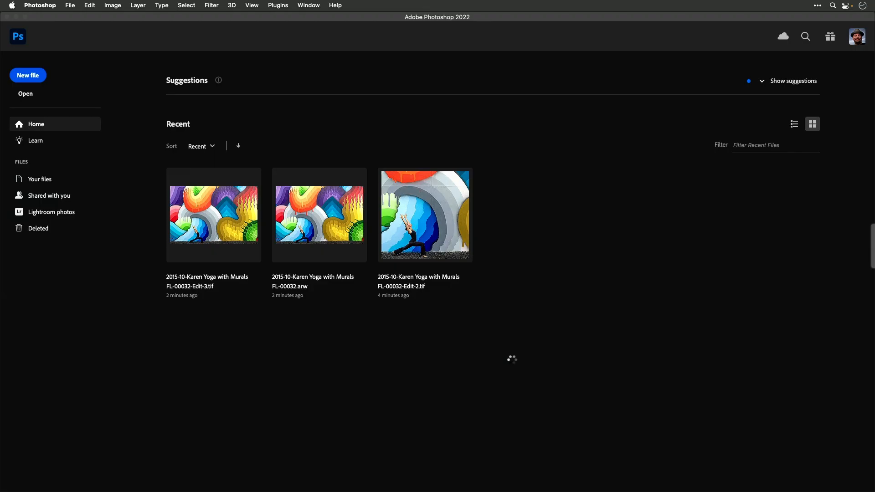
# - Close the uncropped mural TIFF in Photoshop and save its changes
pyautogui.doubleClick(213, 215)
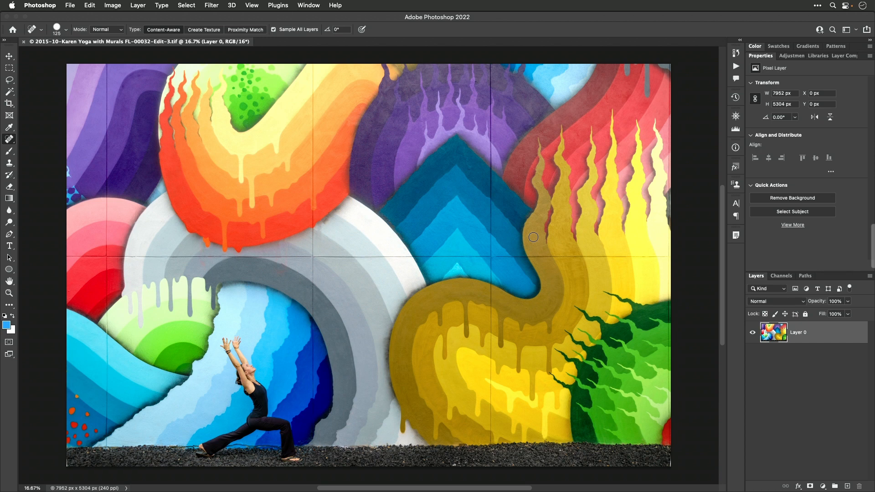
pyautogui.moveTo(114, 213)
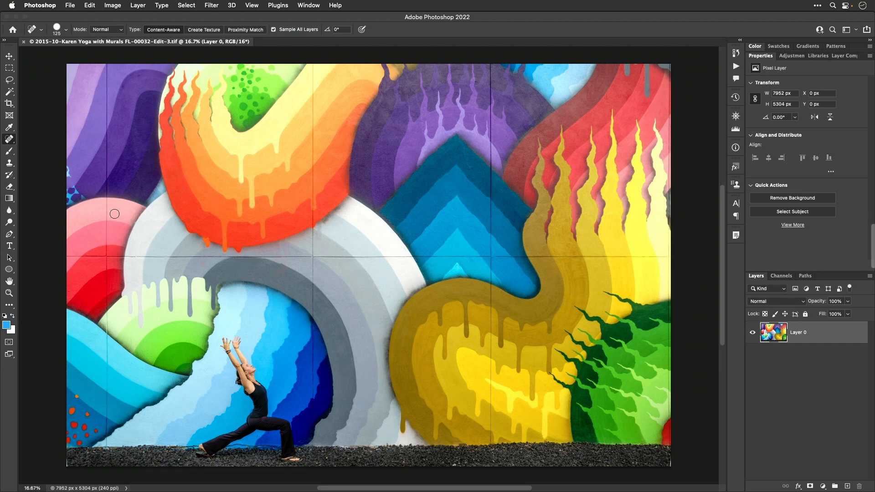
pyautogui.moveTo(189, 313)
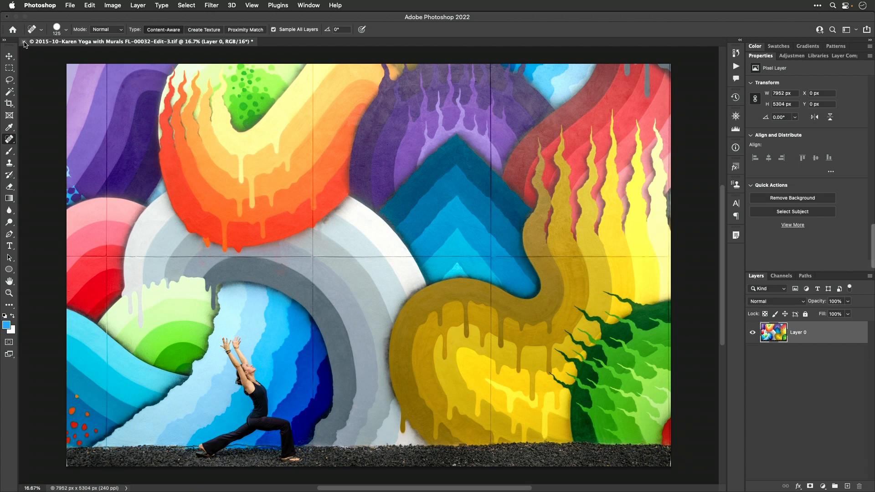
pyautogui.click(23, 41)
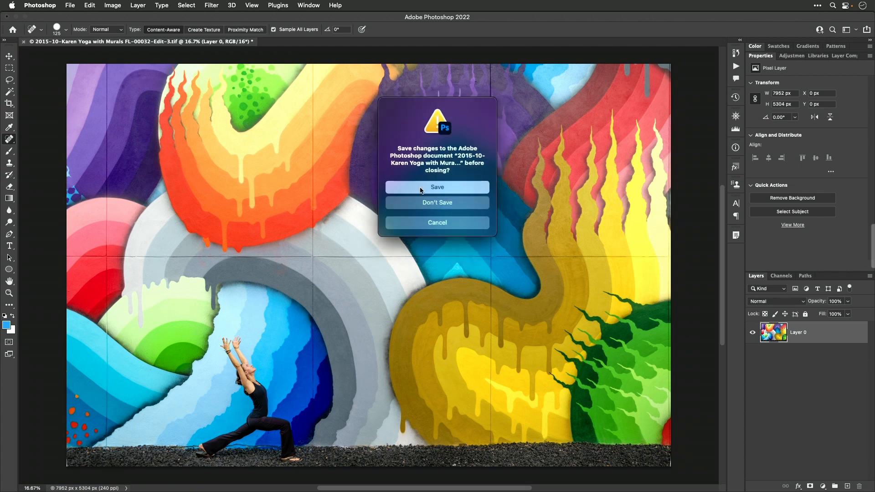
pyautogui.click(437, 187)
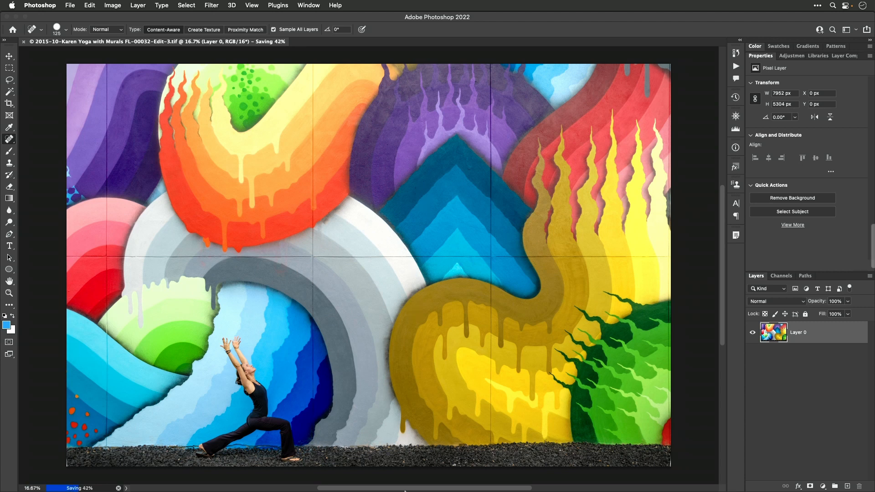
pyautogui.moveTo(428, 465)
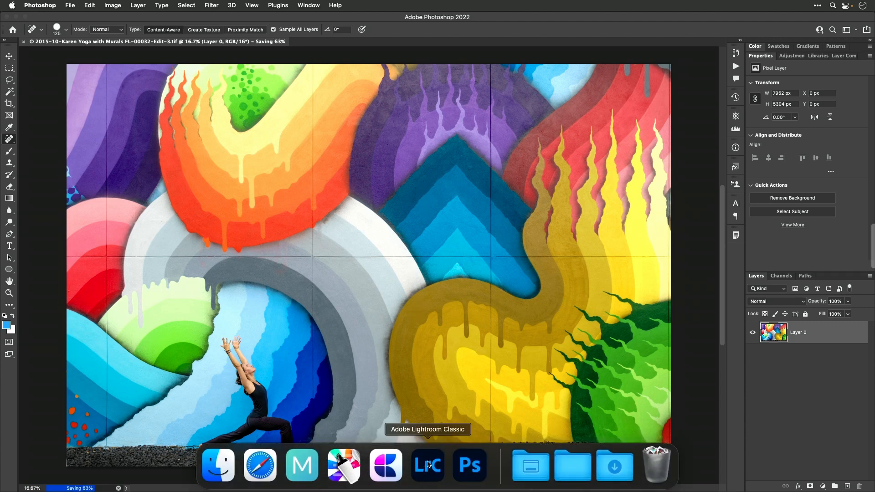
# - Switch back to Lightroom Classic from the Dock
pyautogui.click(427, 465)
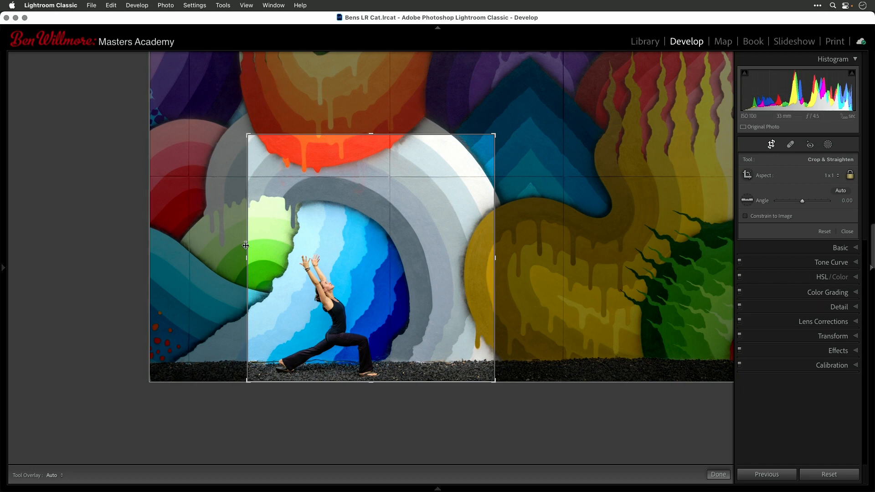
pyautogui.moveTo(401, 274)
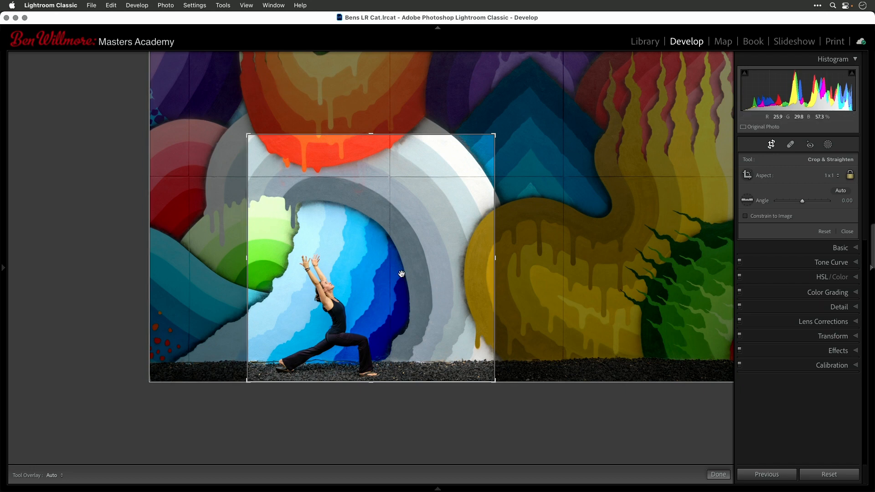
pyautogui.moveTo(462, 366)
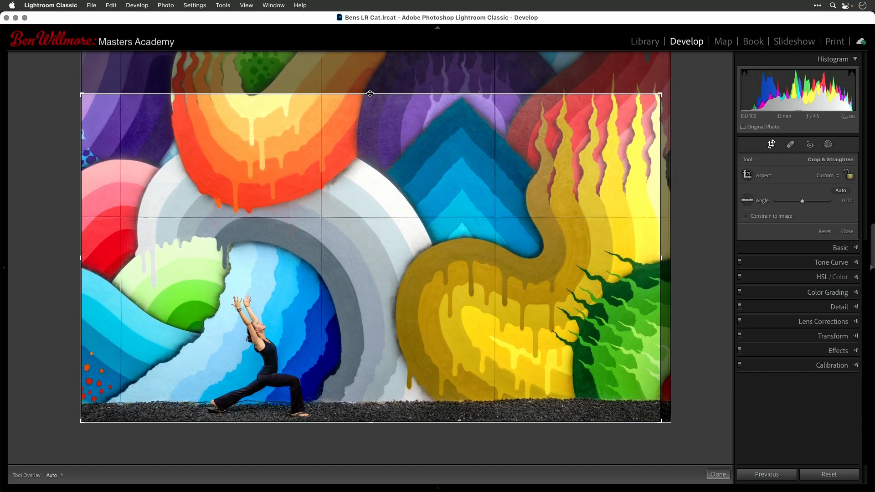
pyautogui.moveTo(308, 306)
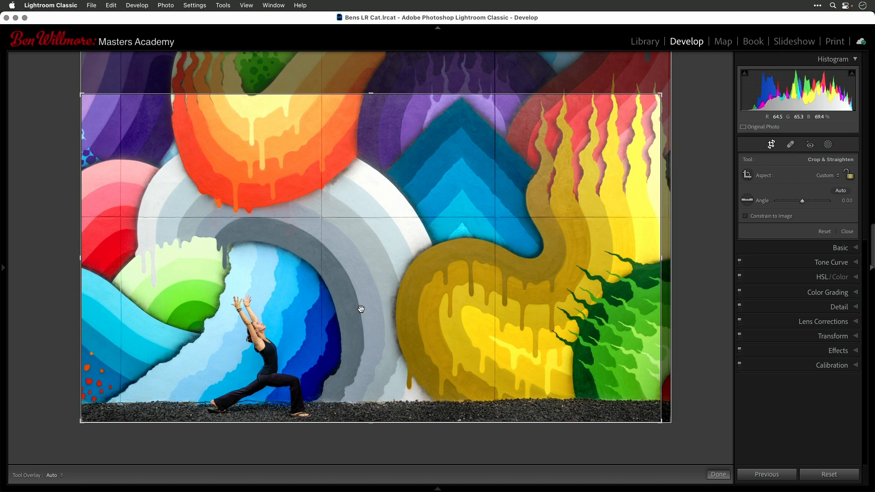
pyautogui.moveTo(284, 263)
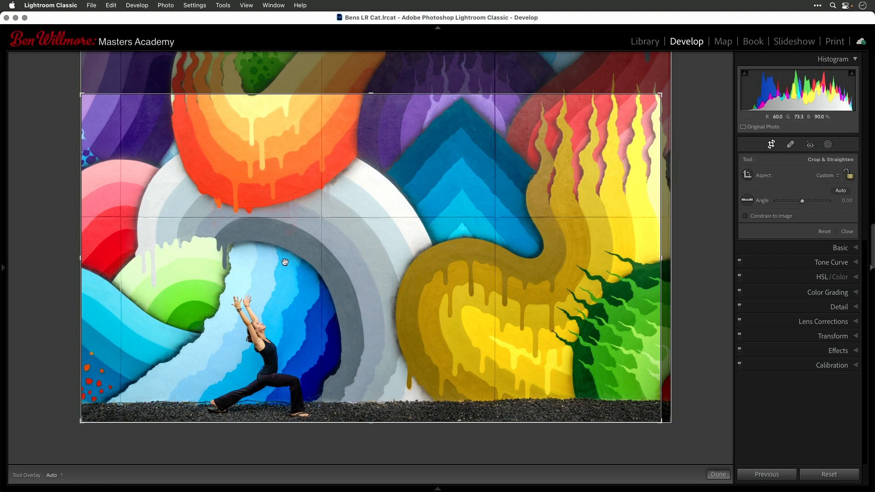